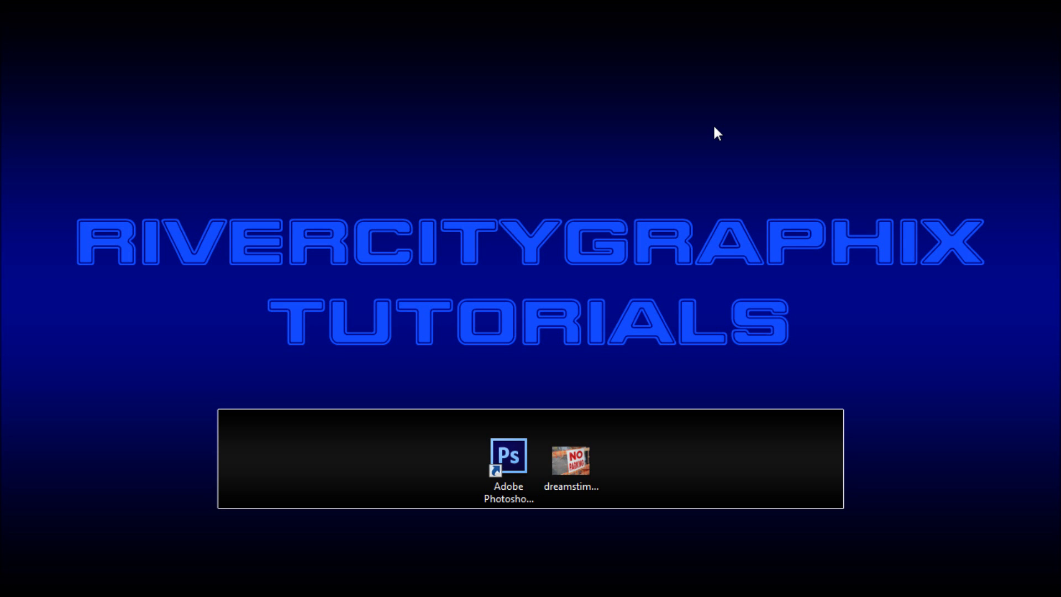
- Open the dreamstime NO PARKING sign photo from the desktop dock in Photoshop
{"action": "double_click", "coordinate": [571, 460]}
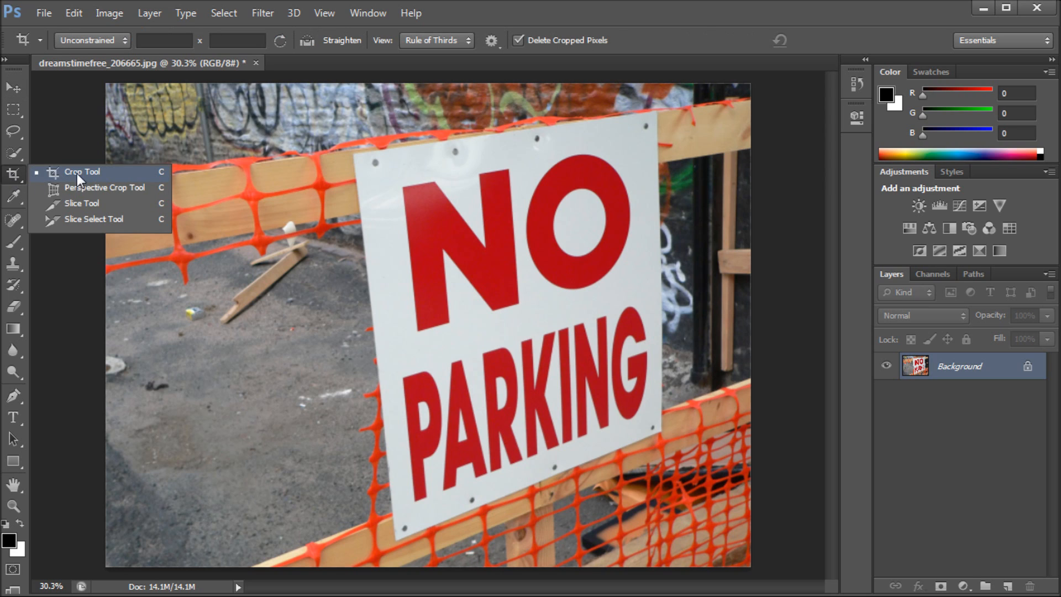
{"action": "mouse_move", "coordinate": [73, 203]}
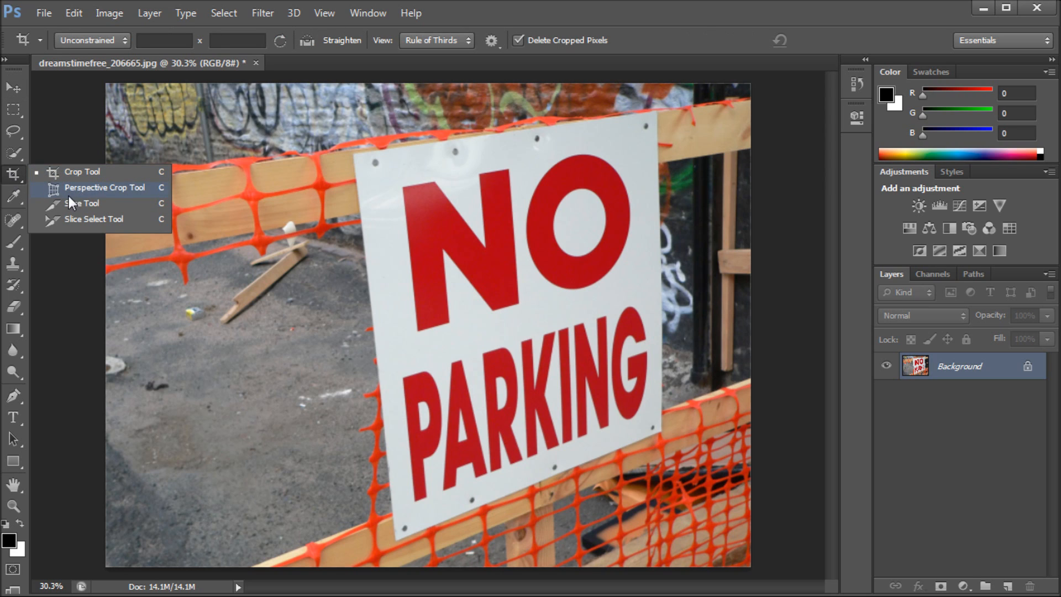
{"action": "mouse_move", "coordinate": [72, 193]}
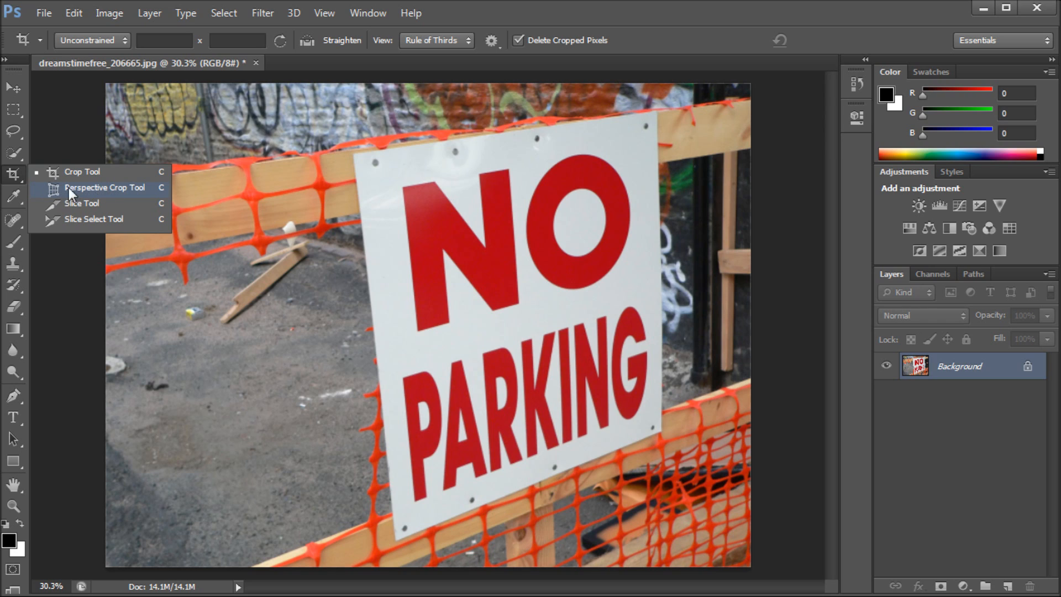
{"action": "mouse_move", "coordinate": [57, 198]}
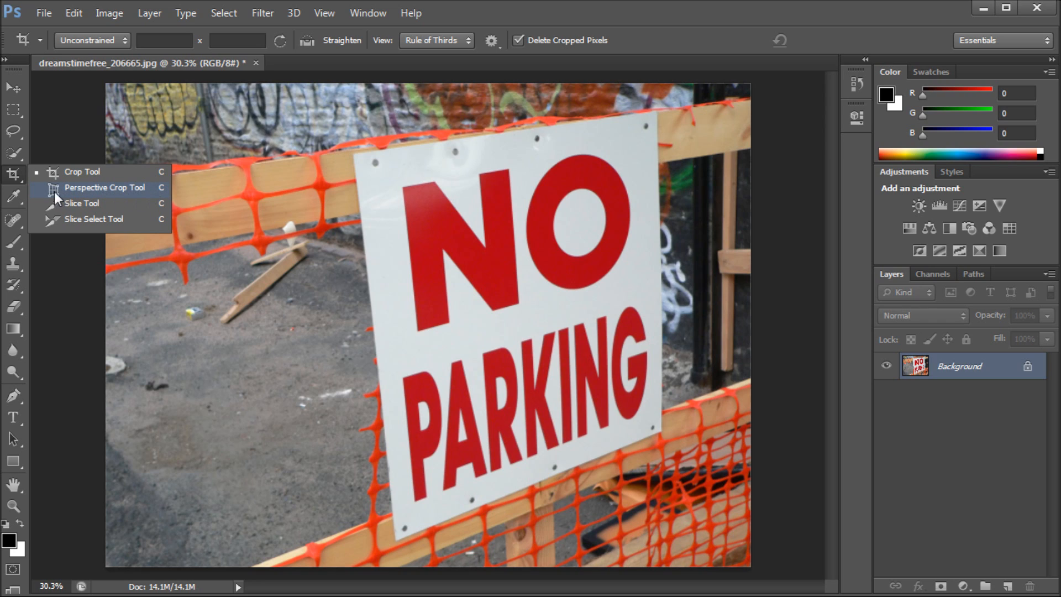
{"action": "mouse_move", "coordinate": [73, 196]}
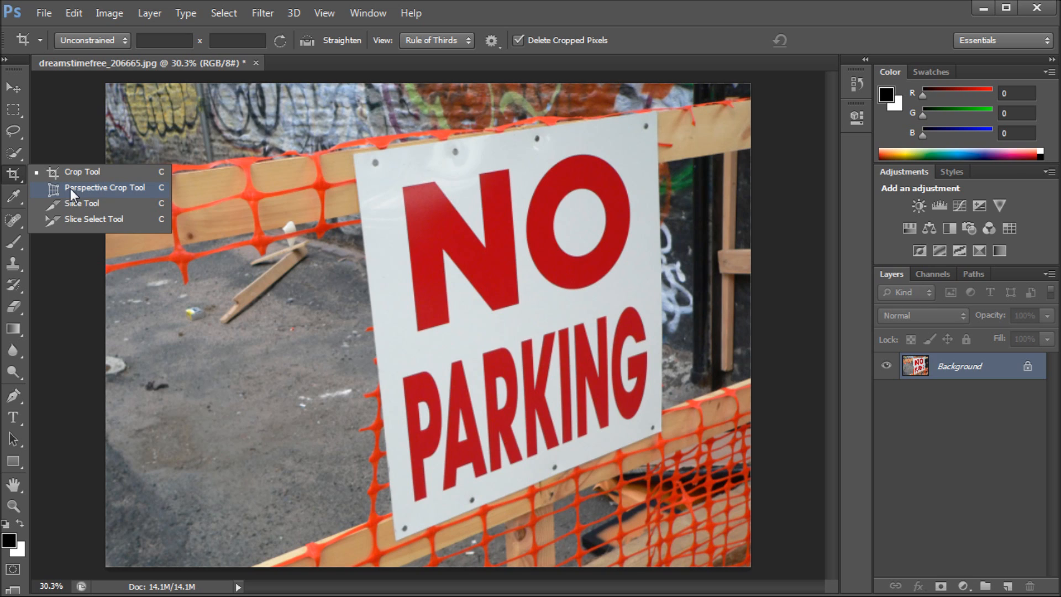
{"action": "mouse_move", "coordinate": [121, 193]}
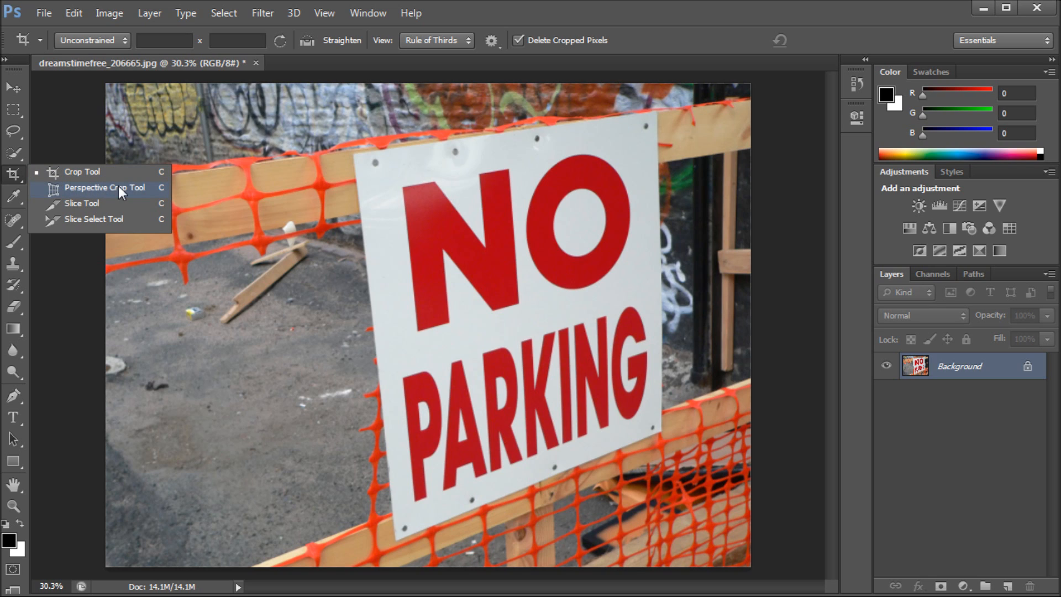
{"action": "mouse_move", "coordinate": [78, 233]}
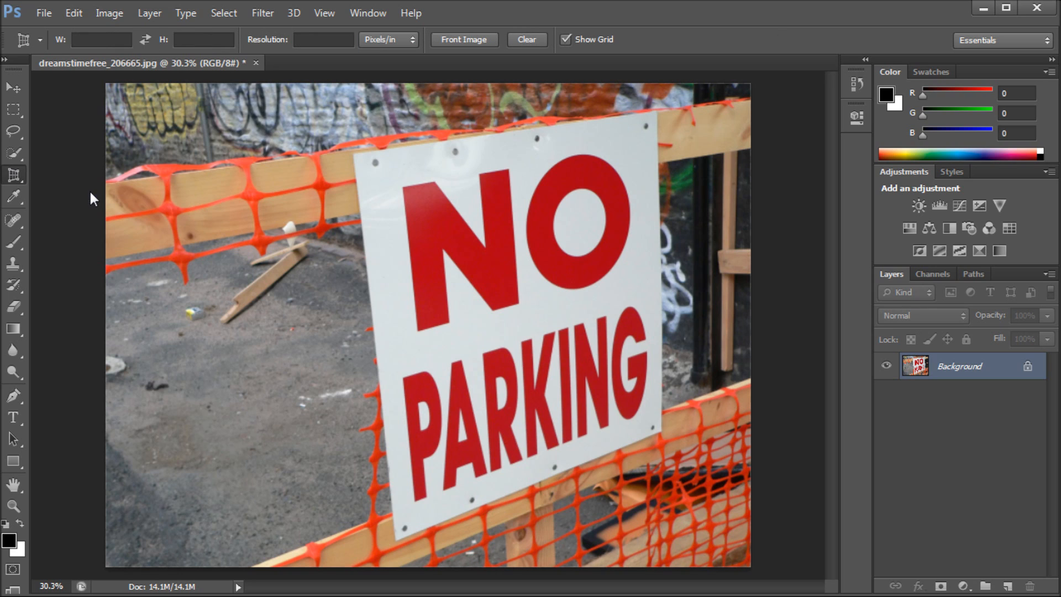
{"action": "mouse_move", "coordinate": [347, 172]}
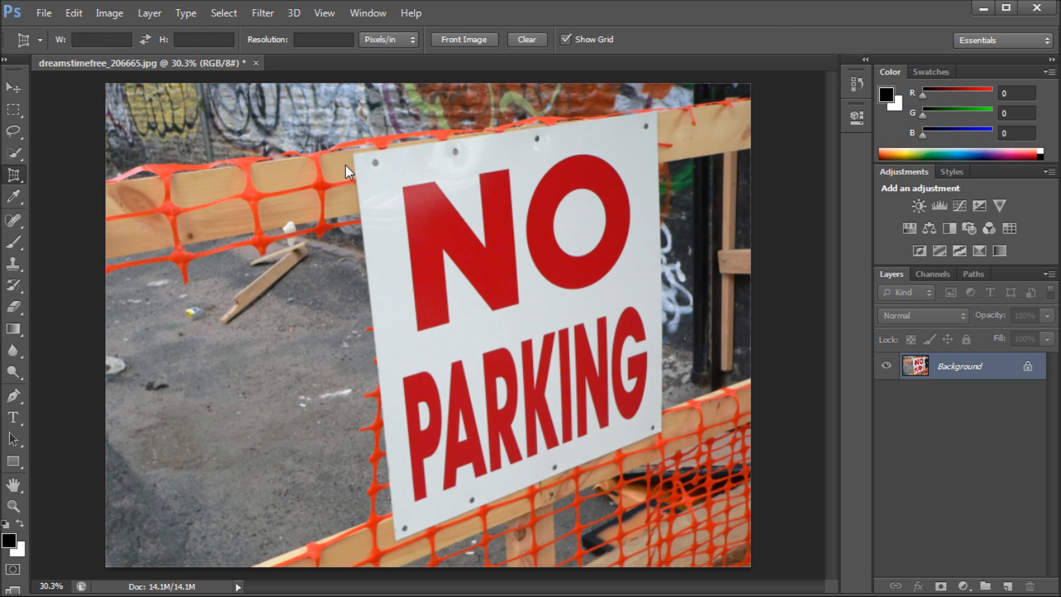
{"action": "mouse_move", "coordinate": [355, 160]}
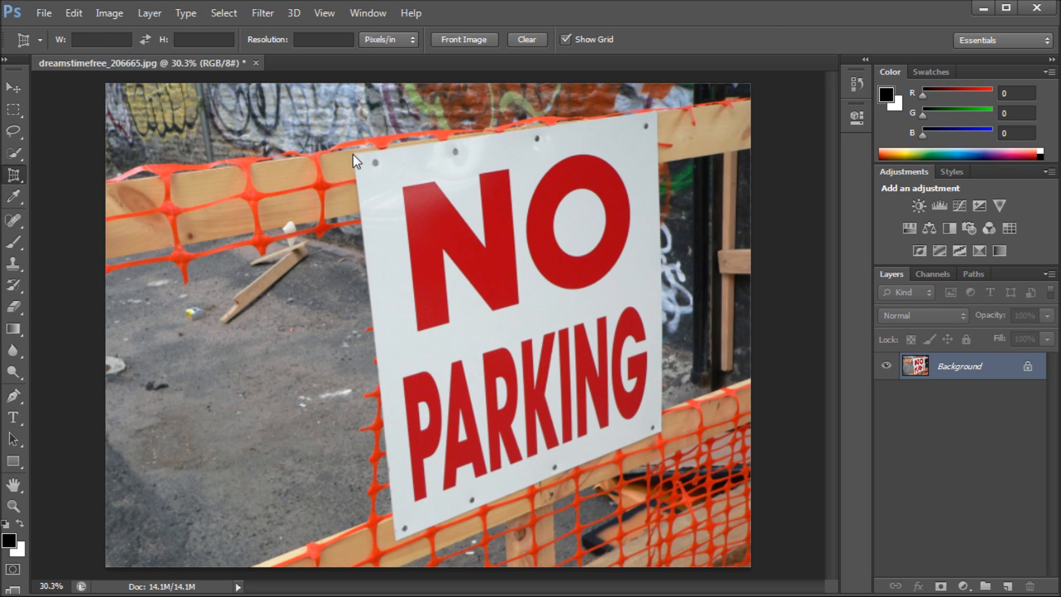
{"action": "mouse_move", "coordinate": [347, 157]}
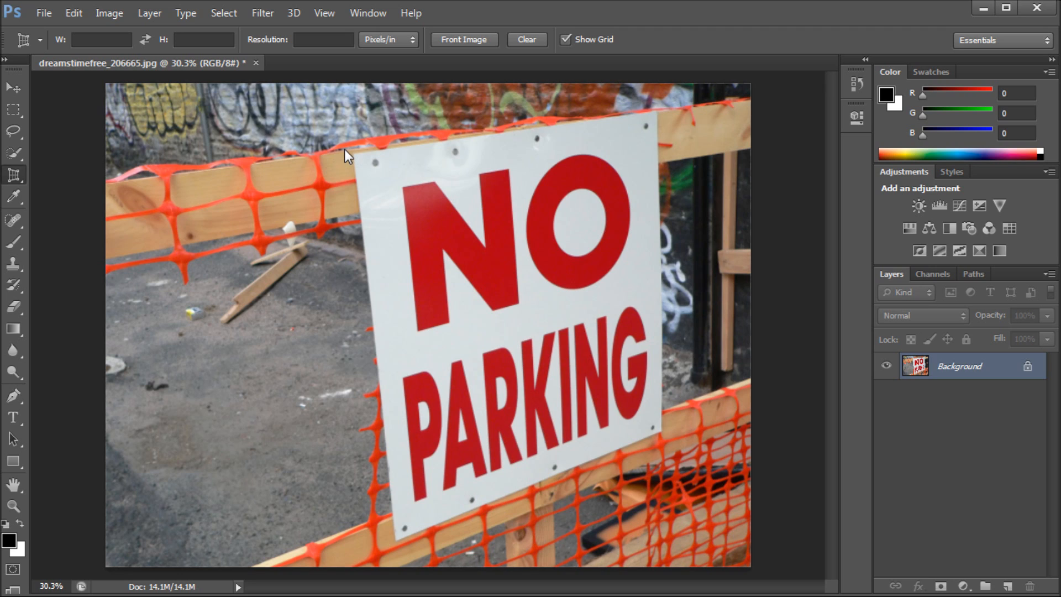
{"action": "mouse_move", "coordinate": [413, 227]}
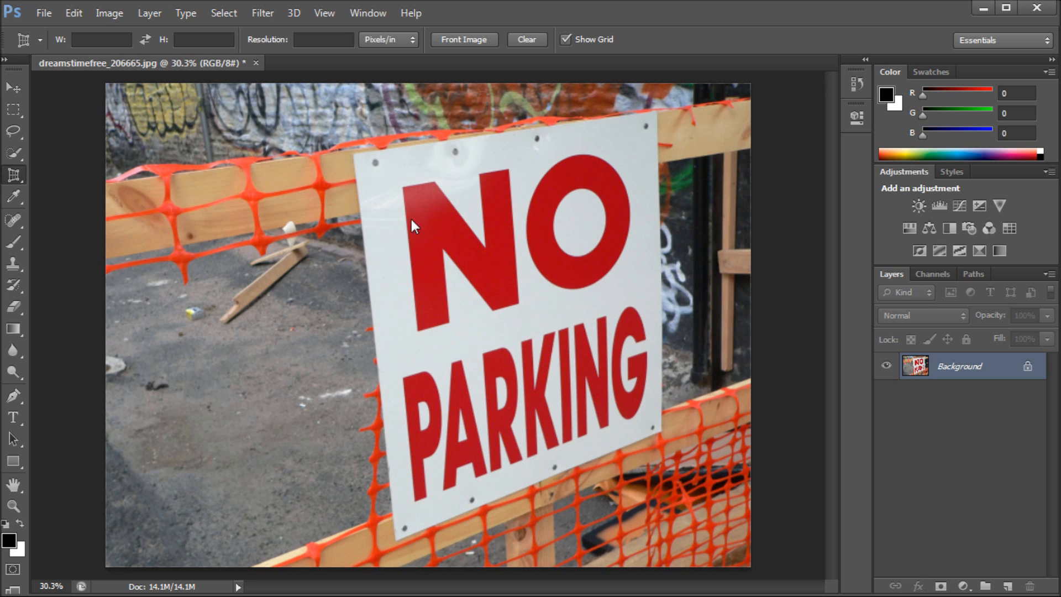
{"action": "mouse_move", "coordinate": [298, 126]}
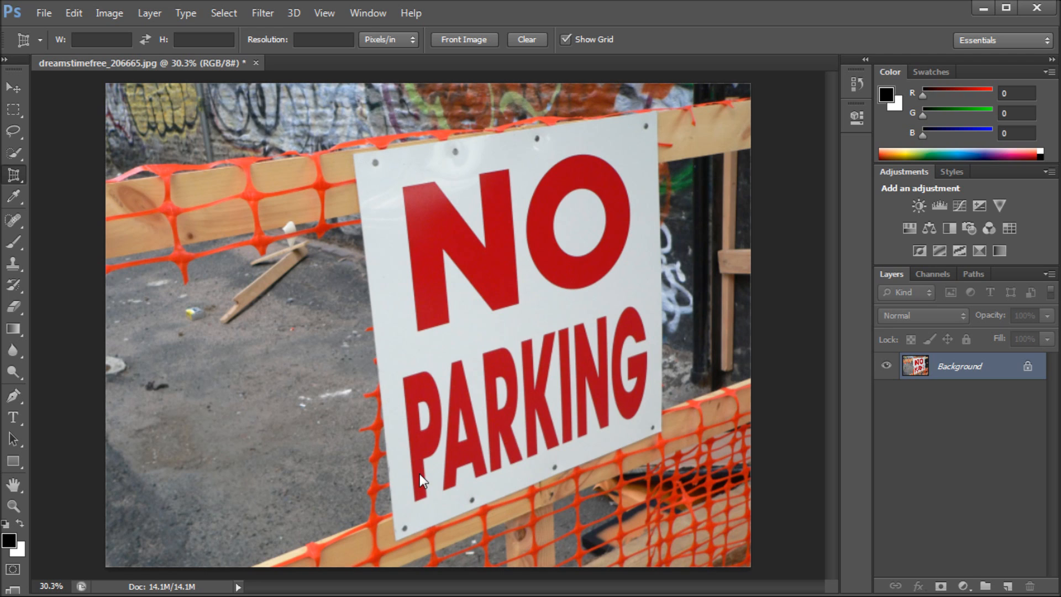
{"action": "mouse_move", "coordinate": [501, 492]}
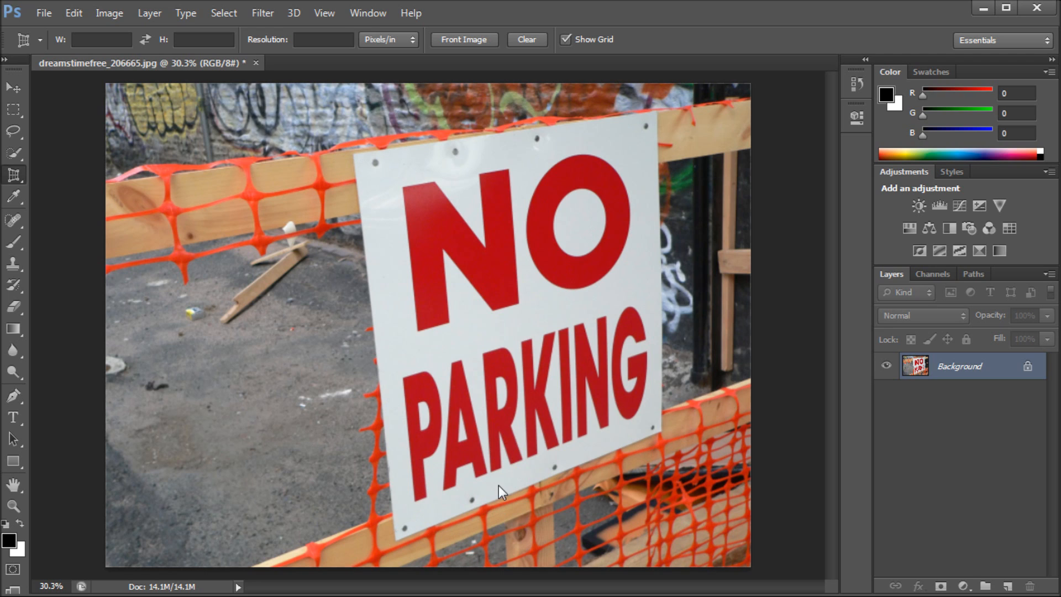
{"action": "mouse_move", "coordinate": [531, 486]}
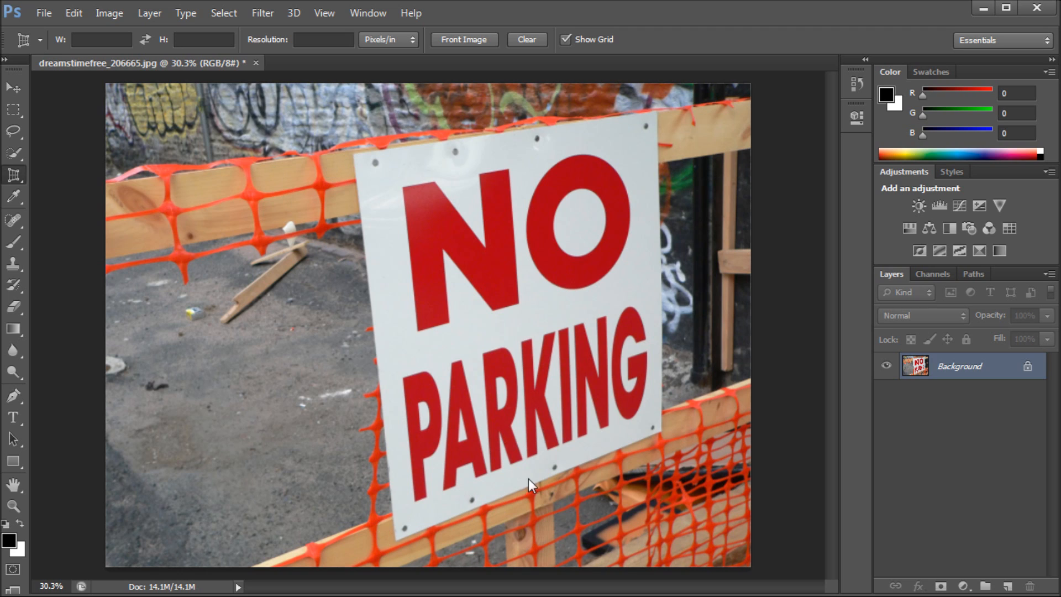
{"action": "mouse_move", "coordinate": [637, 444]}
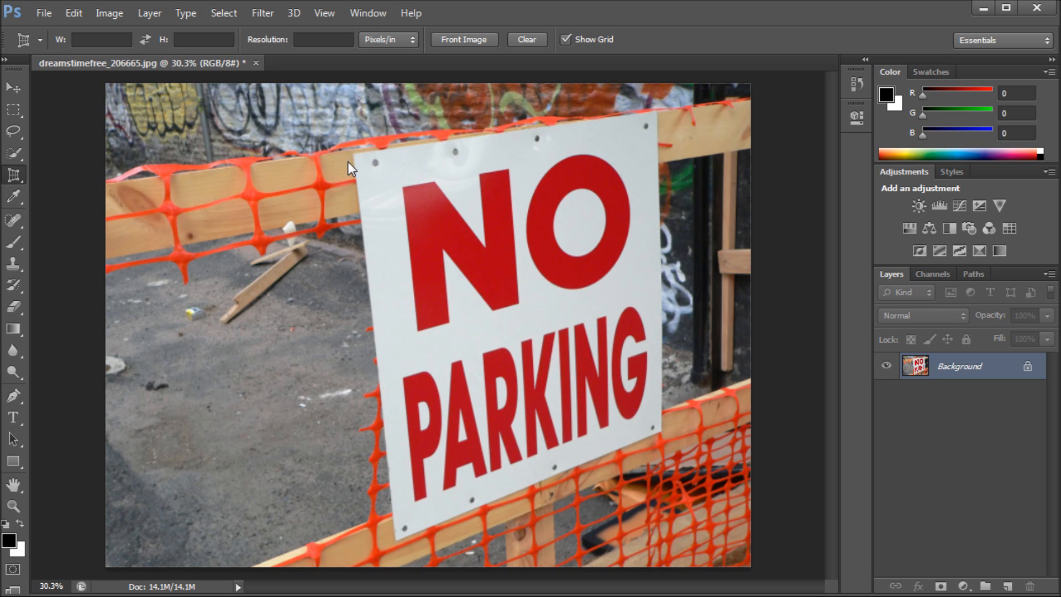
{"action": "mouse_move", "coordinate": [356, 162]}
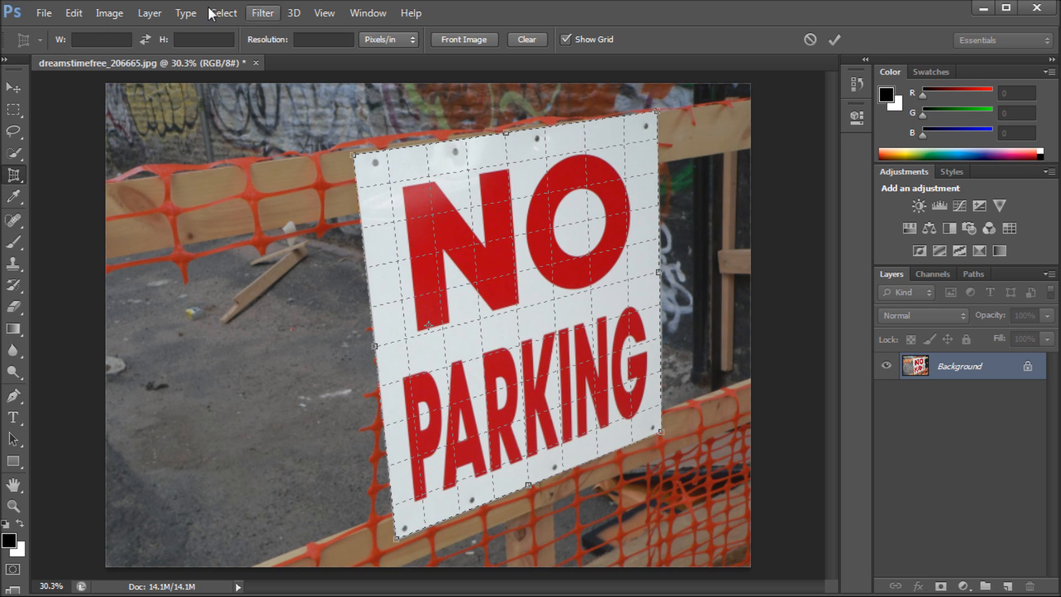
{"action": "mouse_move", "coordinate": [130, 86]}
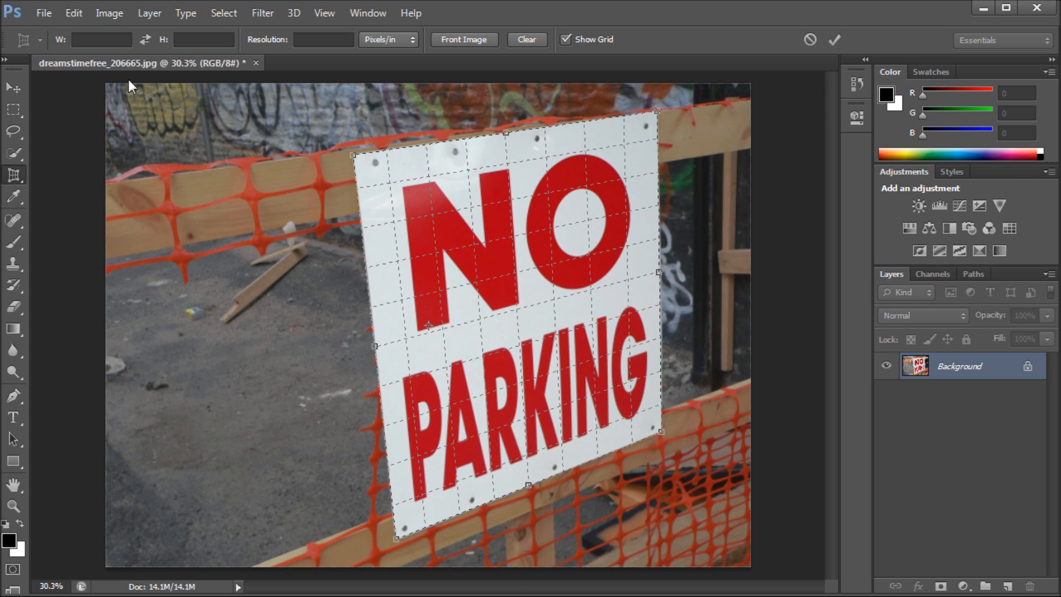
{"action": "mouse_move", "coordinate": [666, 175]}
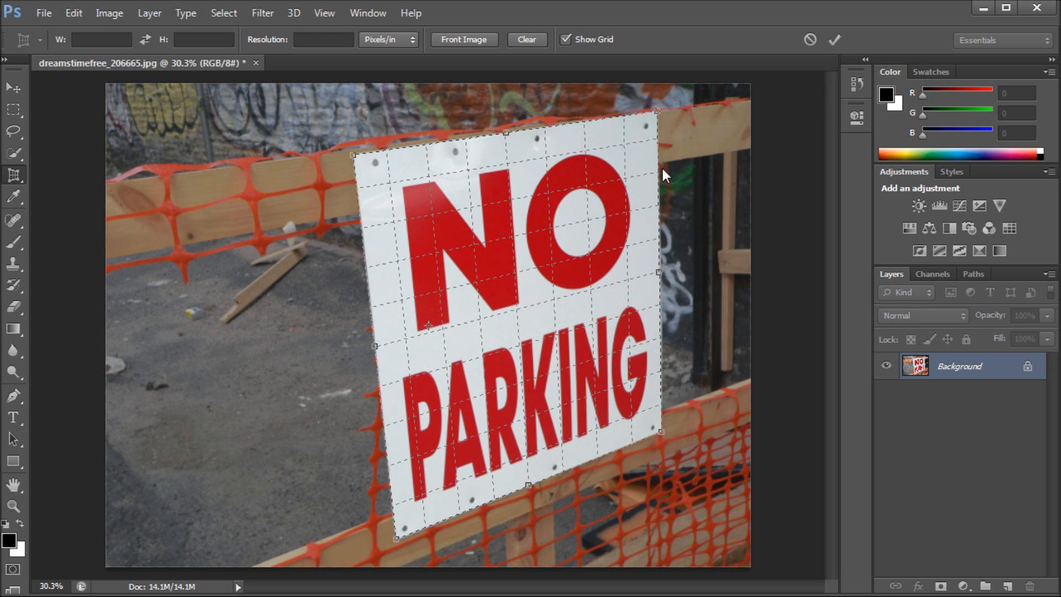
{"action": "mouse_move", "coordinate": [302, 124]}
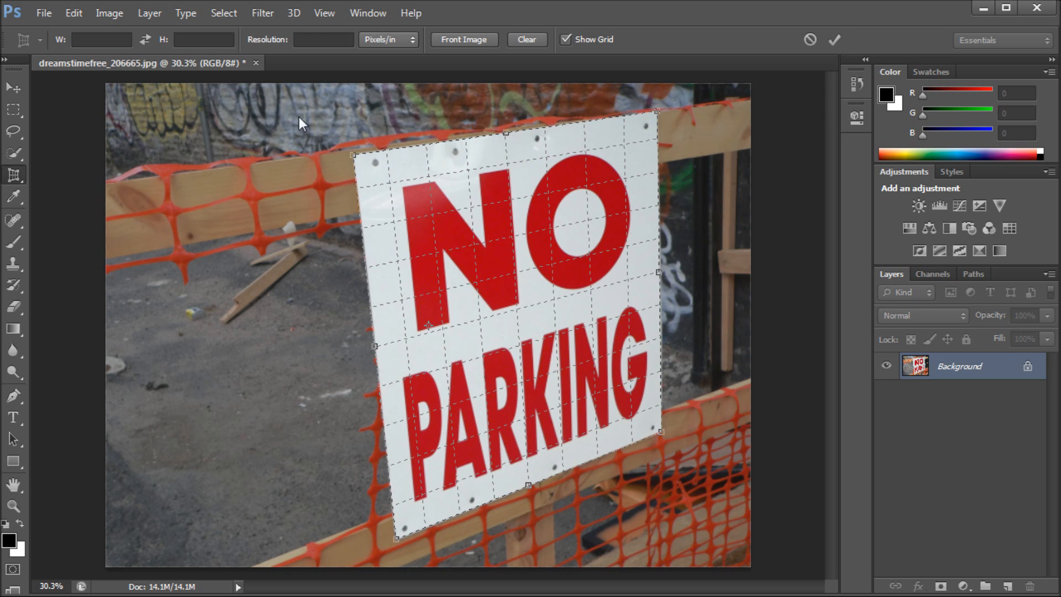
{"action": "mouse_move", "coordinate": [777, 58]}
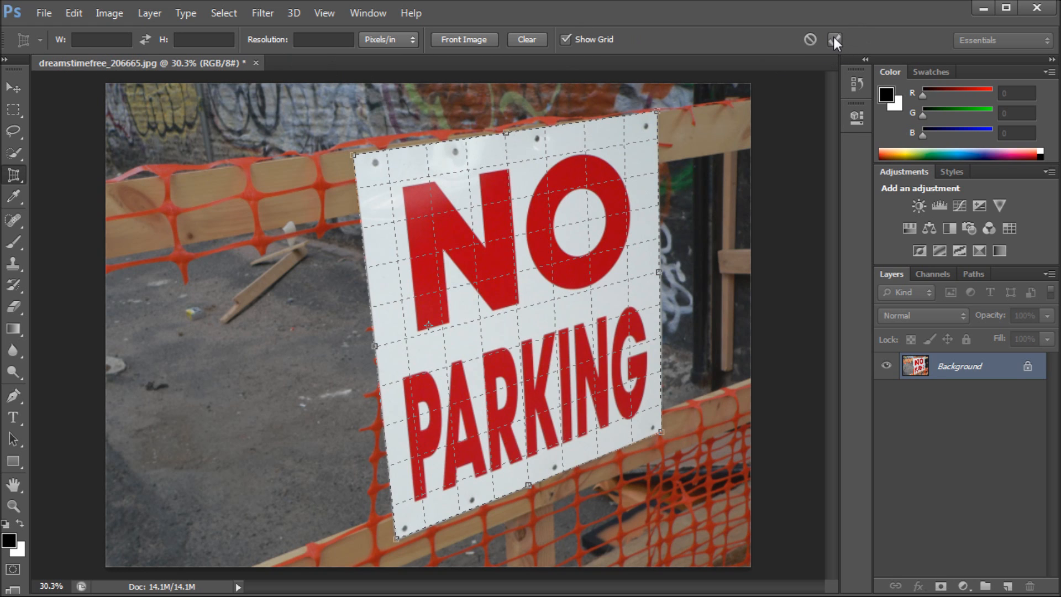
- Commit the perspective crop around the sign's four corners
{"action": "left_click", "coordinate": [835, 40]}
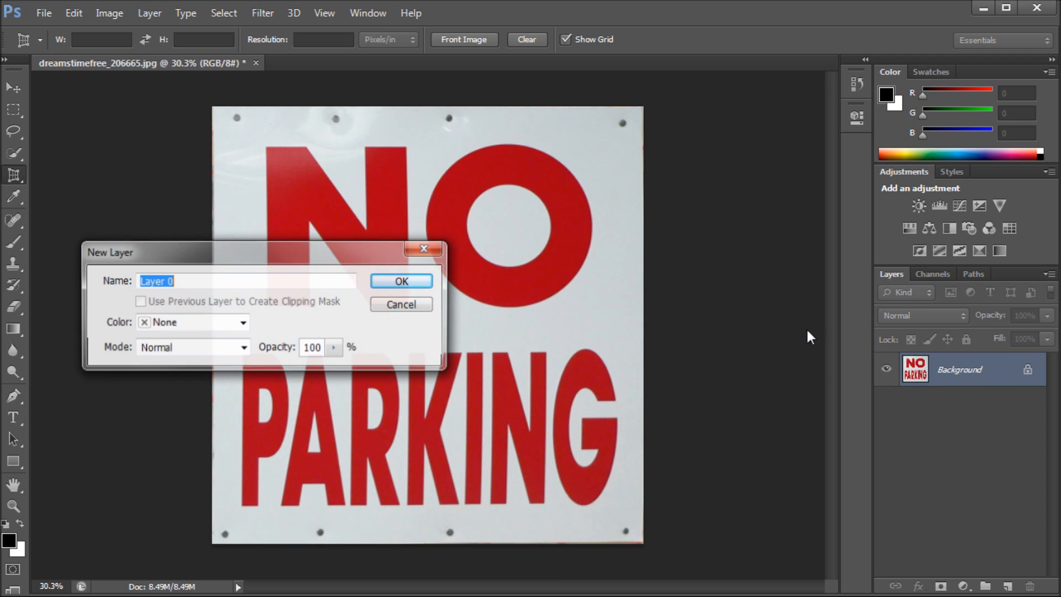
- Confirm converting the Background into Layer 0 and select Layer 0
{"action": "left_click", "coordinate": [400, 281]}
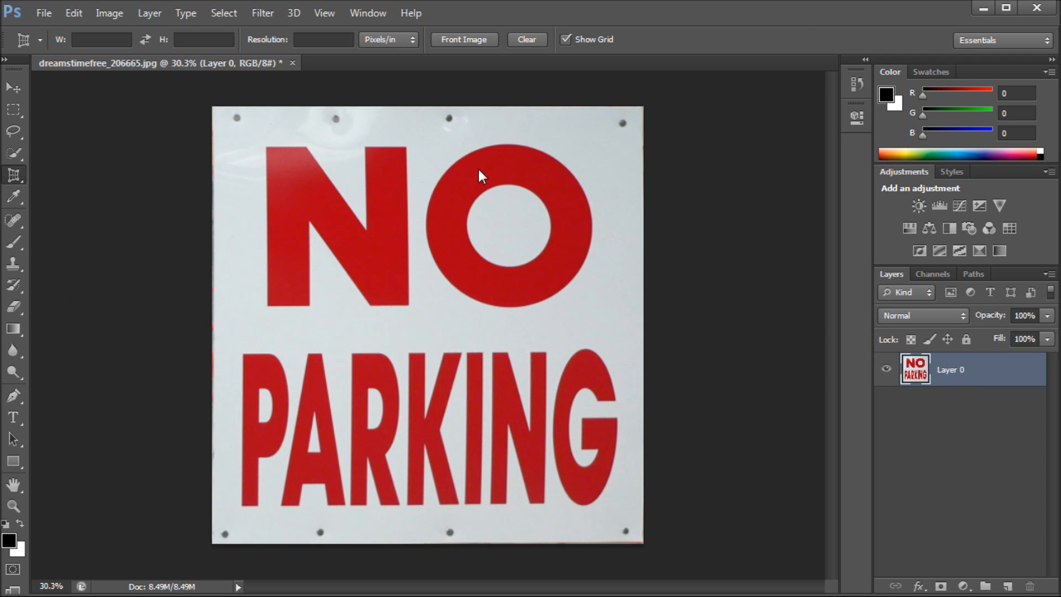
{"action": "mouse_move", "coordinate": [940, 370]}
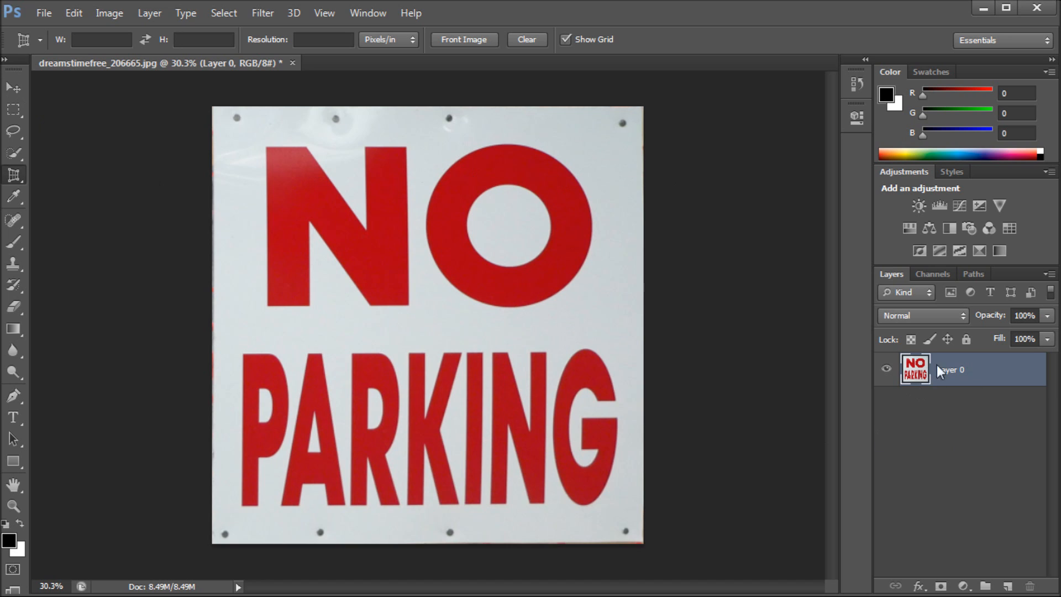
{"action": "left_click", "coordinate": [13, 87]}
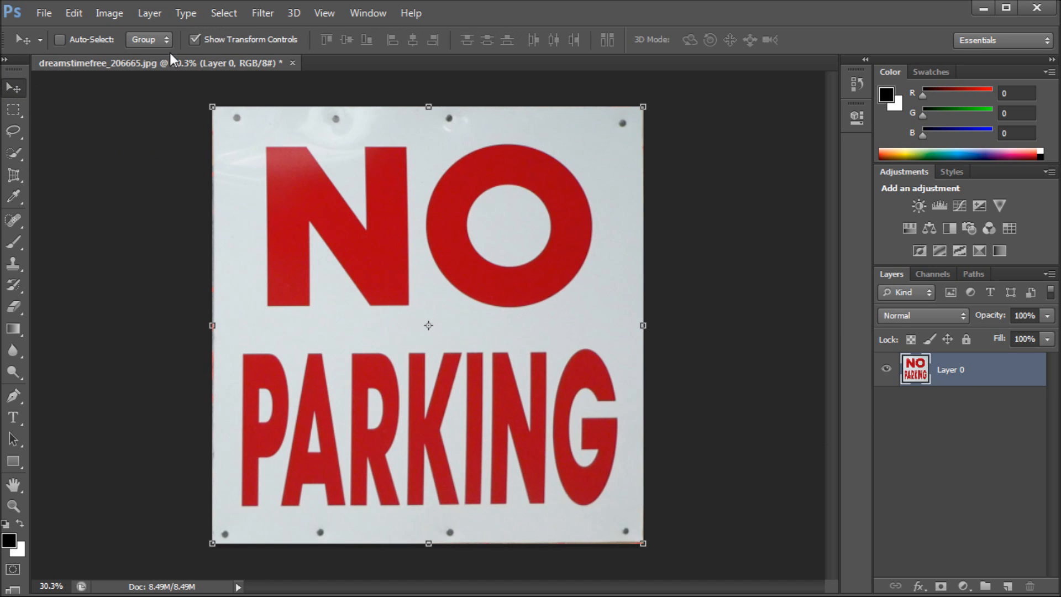
{"action": "mouse_move", "coordinate": [640, 326]}
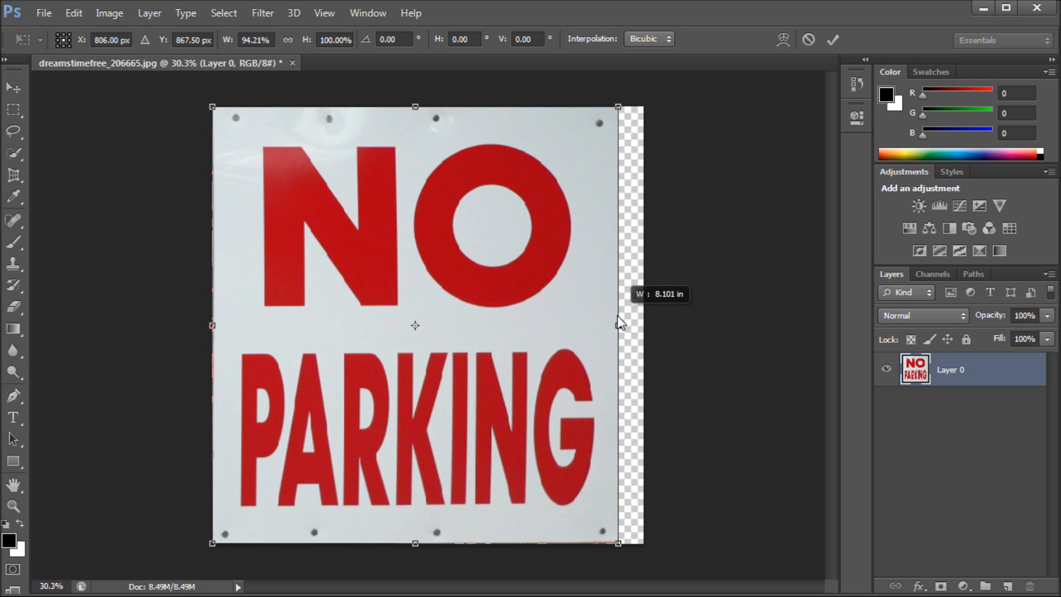
- Commit the sign narrowed to about 94% width and trim transparent pixels from the canvas
{"action": "key", "text": "Return"}
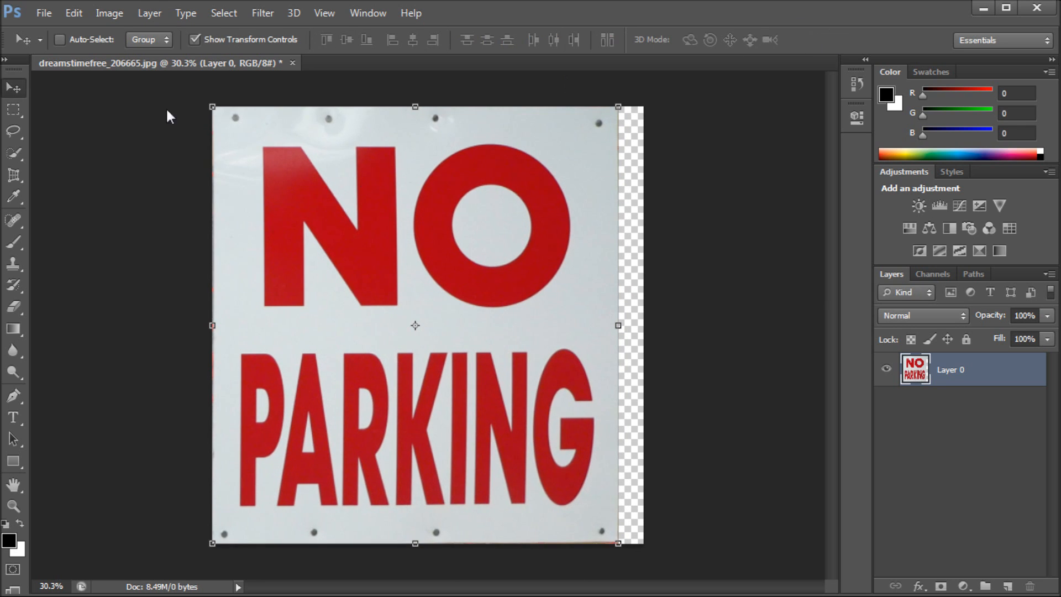
{"action": "left_click", "coordinate": [109, 13]}
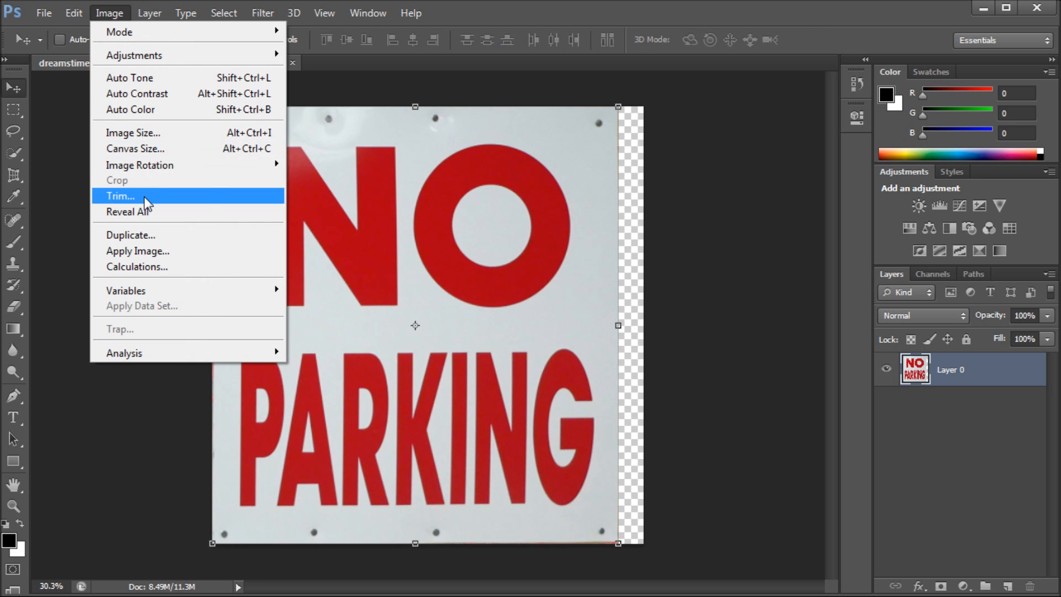
{"action": "left_click", "coordinate": [120, 195]}
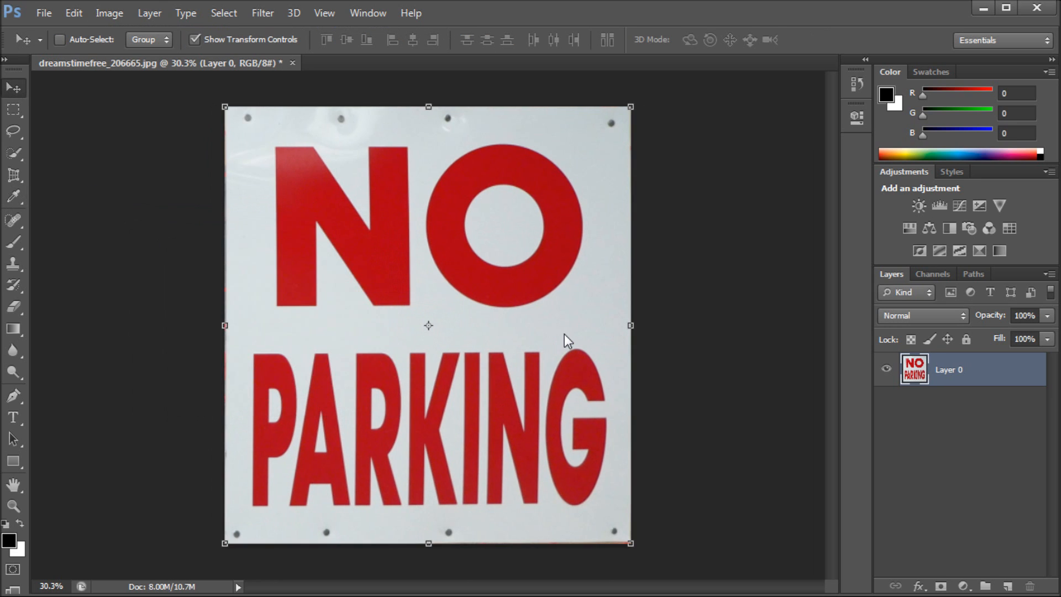
{"action": "mouse_move", "coordinate": [204, 272]}
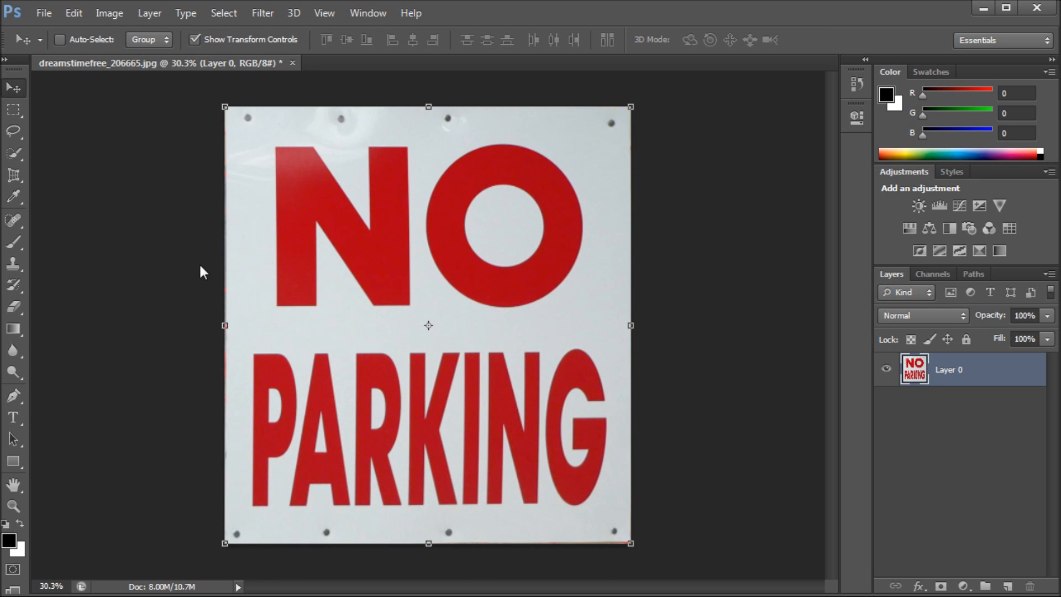
{"action": "mouse_move", "coordinate": [407, 189]}
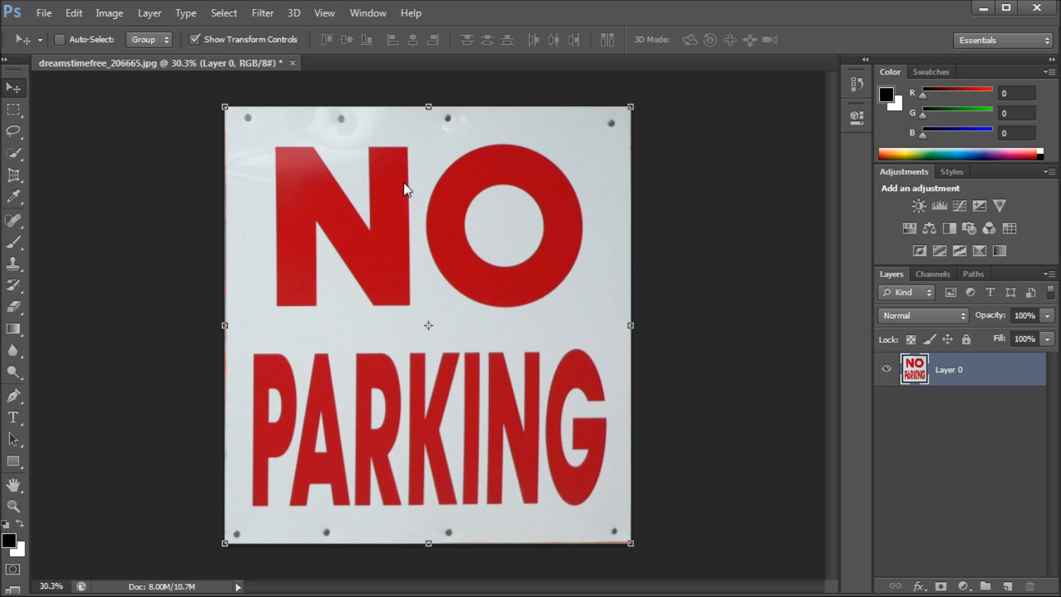
{"action": "mouse_move", "coordinate": [662, 127]}
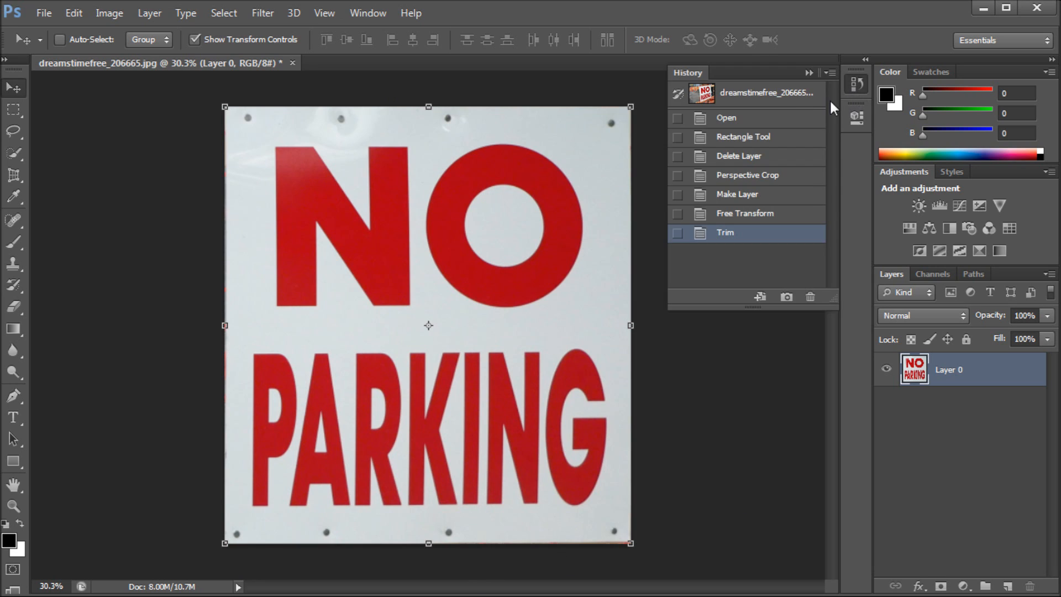
- Show the original photo via the top History snapshot for comparison
{"action": "left_click", "coordinate": [765, 93]}
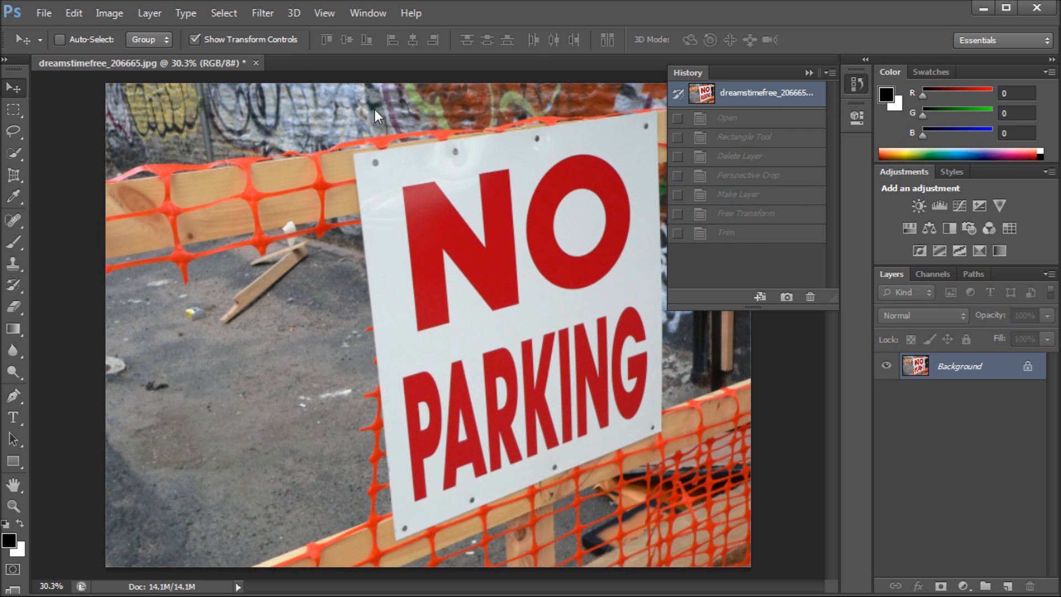
{"action": "mouse_move", "coordinate": [590, 145]}
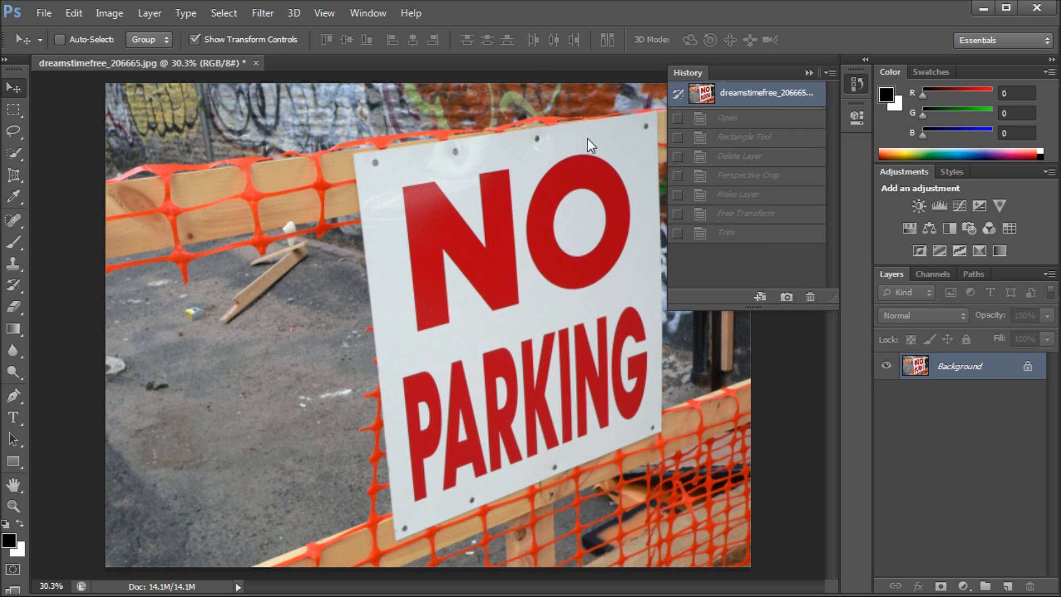
{"action": "mouse_move", "coordinate": [716, 227]}
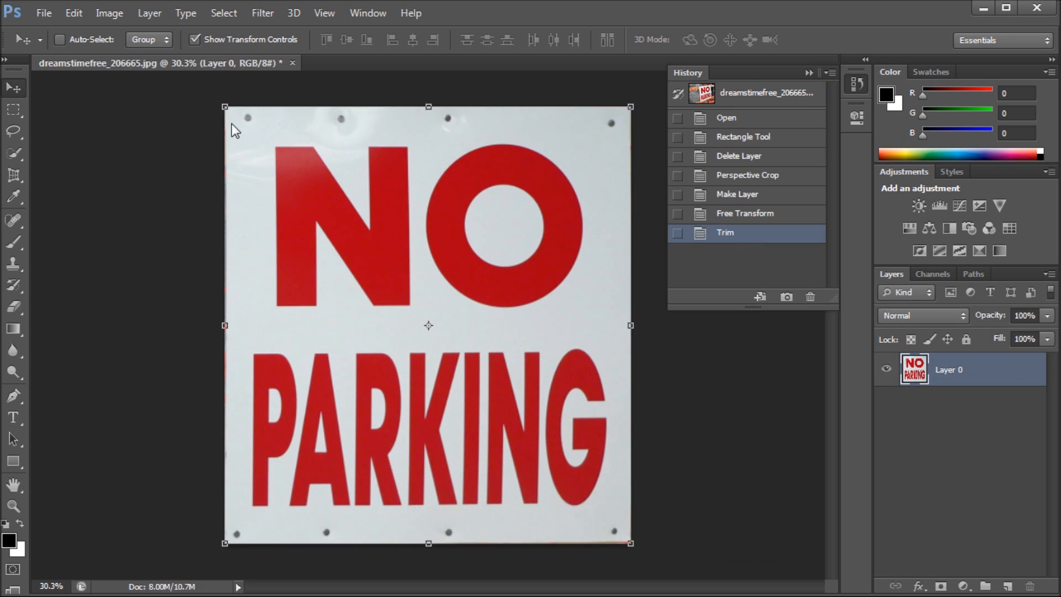
{"action": "mouse_move", "coordinate": [428, 552]}
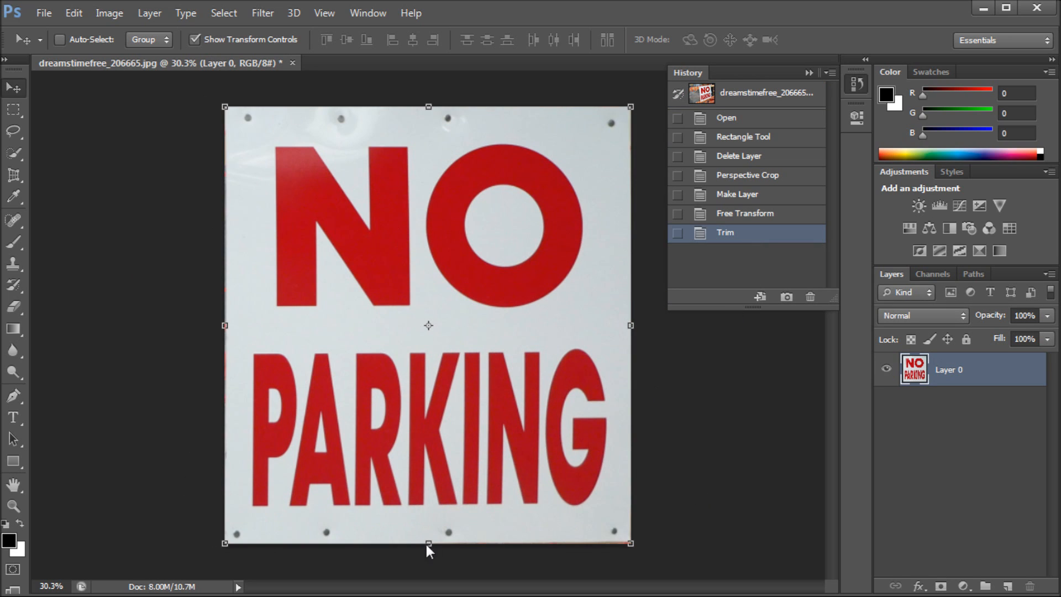
{"action": "mouse_move", "coordinate": [586, 323]}
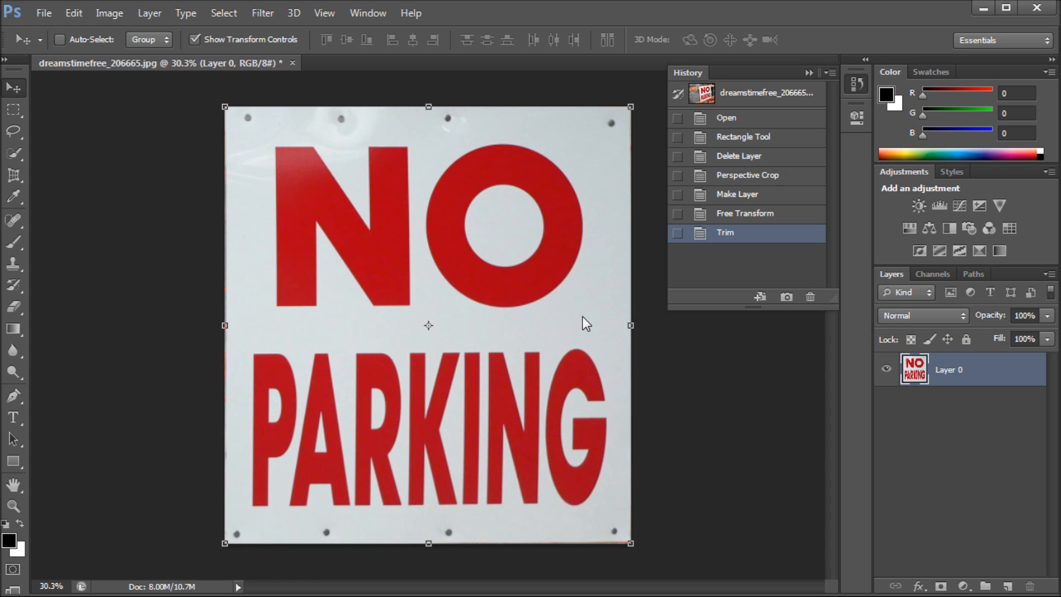
{"action": "mouse_move", "coordinate": [195, 335]}
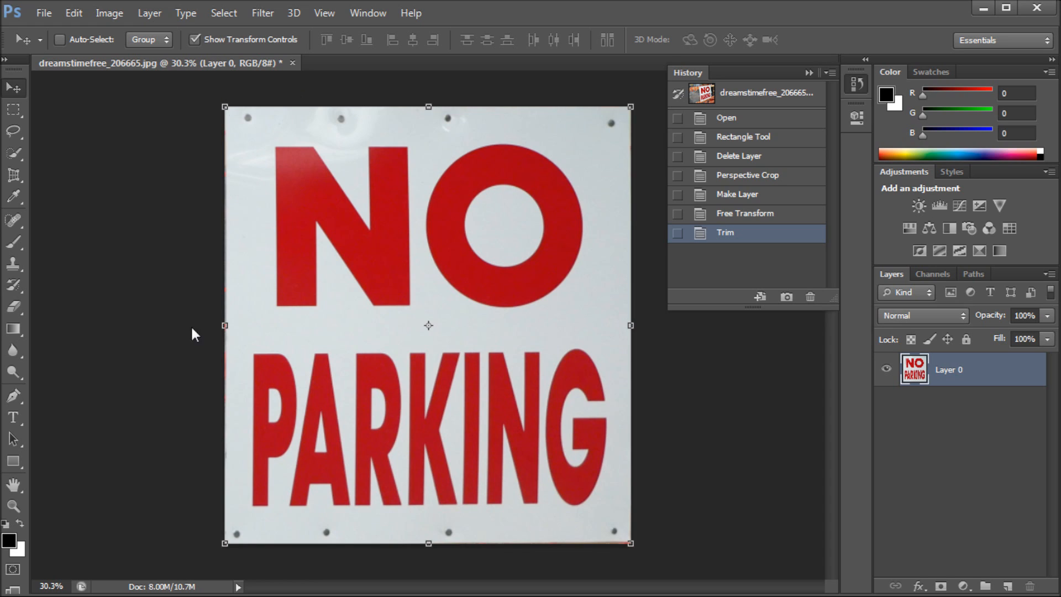
{"action": "mouse_move", "coordinate": [776, 74]}
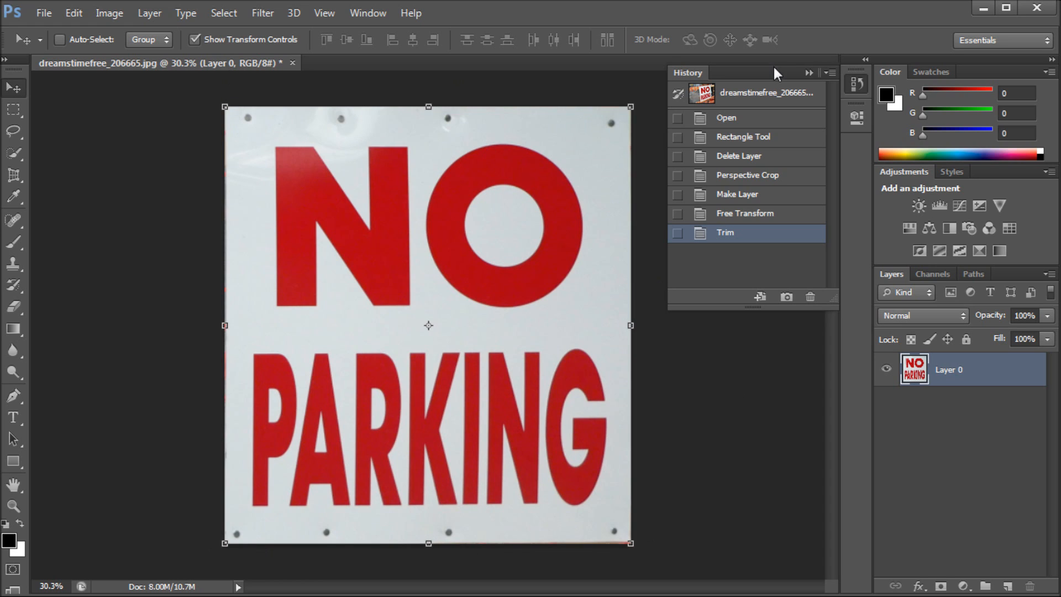
{"action": "mouse_move", "coordinate": [371, 164]}
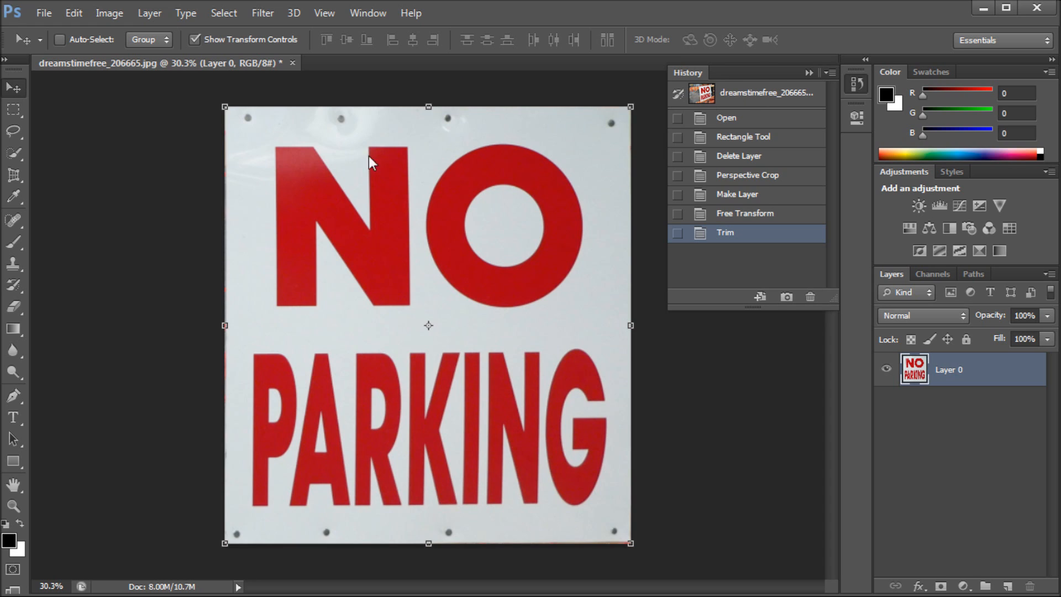
{"action": "mouse_move", "coordinate": [212, 120]}
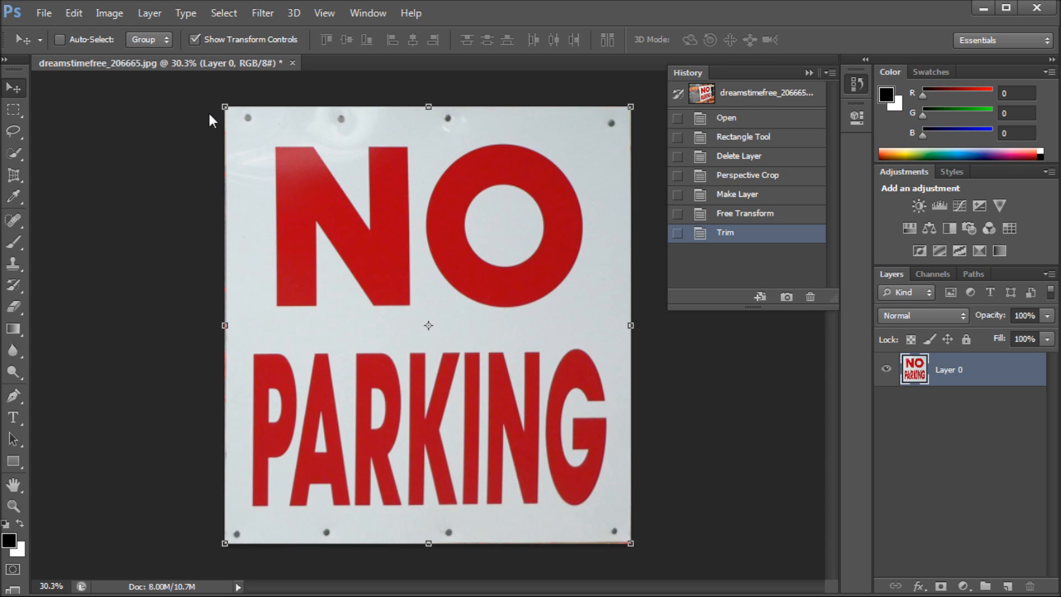
{"action": "mouse_move", "coordinate": [206, 66]}
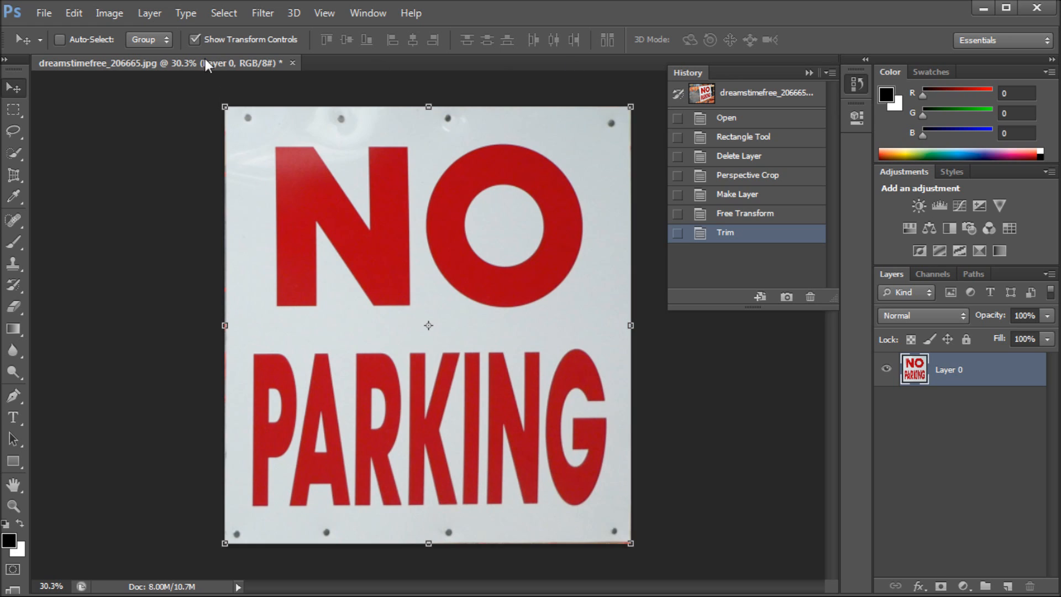
{"action": "mouse_move", "coordinate": [718, 87]}
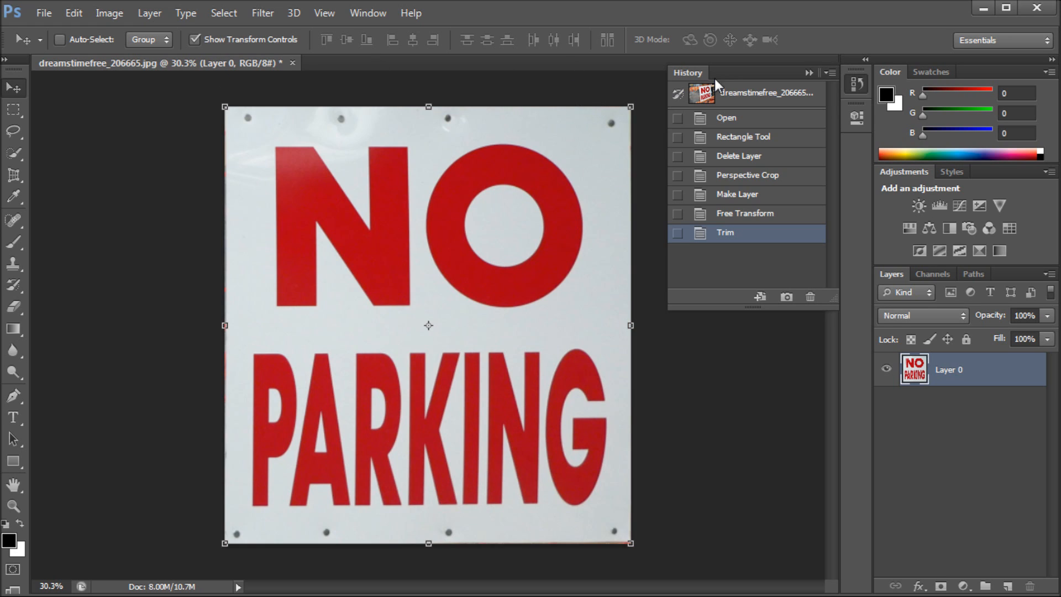
{"action": "mouse_move", "coordinate": [737, 100]}
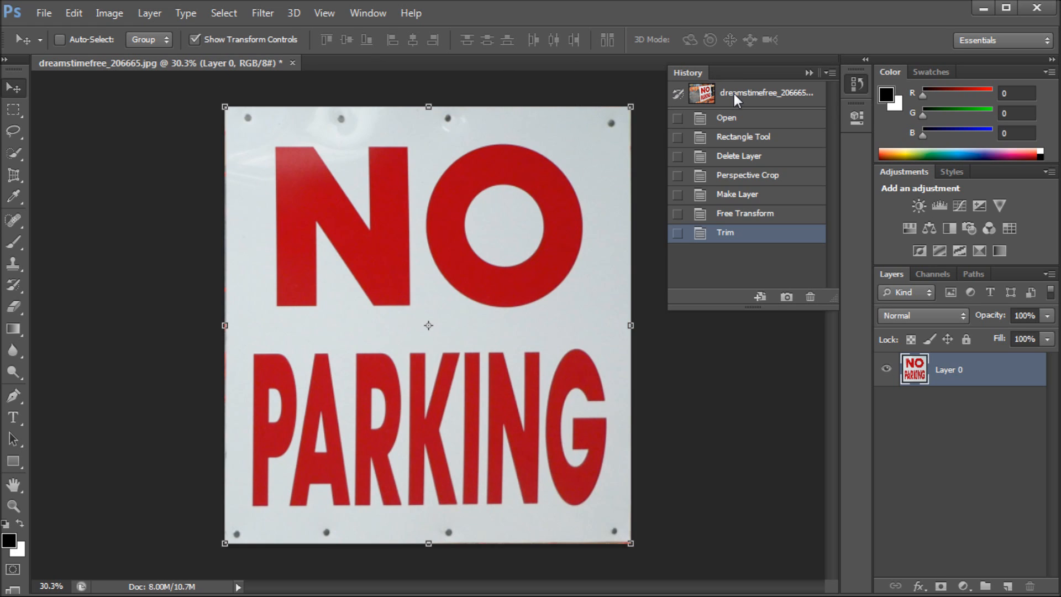
- Revert to the original snapshot in History and collapse the History panel
{"action": "left_click", "coordinate": [766, 93]}
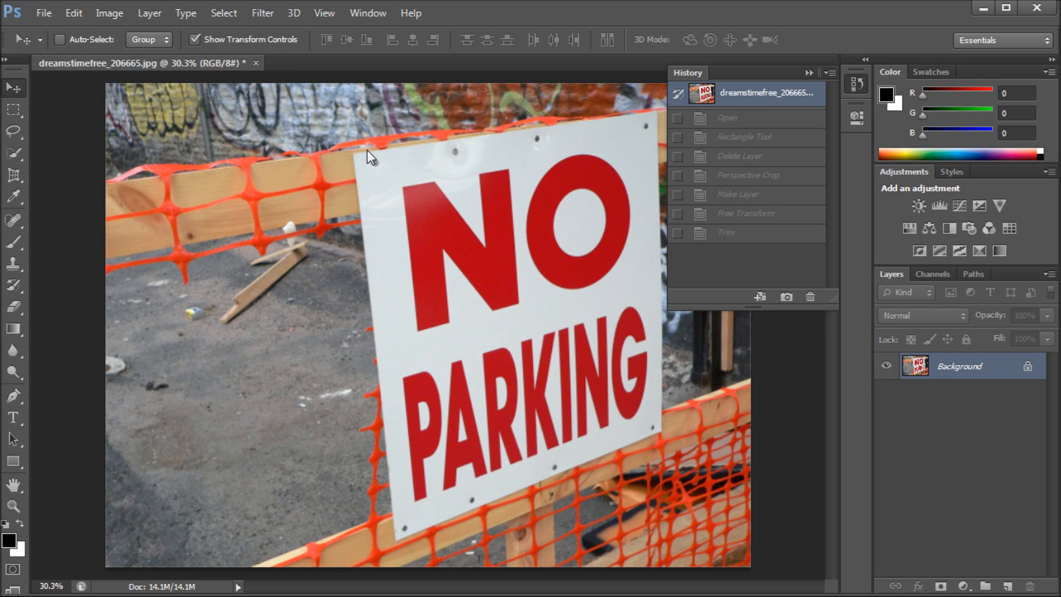
{"action": "mouse_move", "coordinate": [633, 122]}
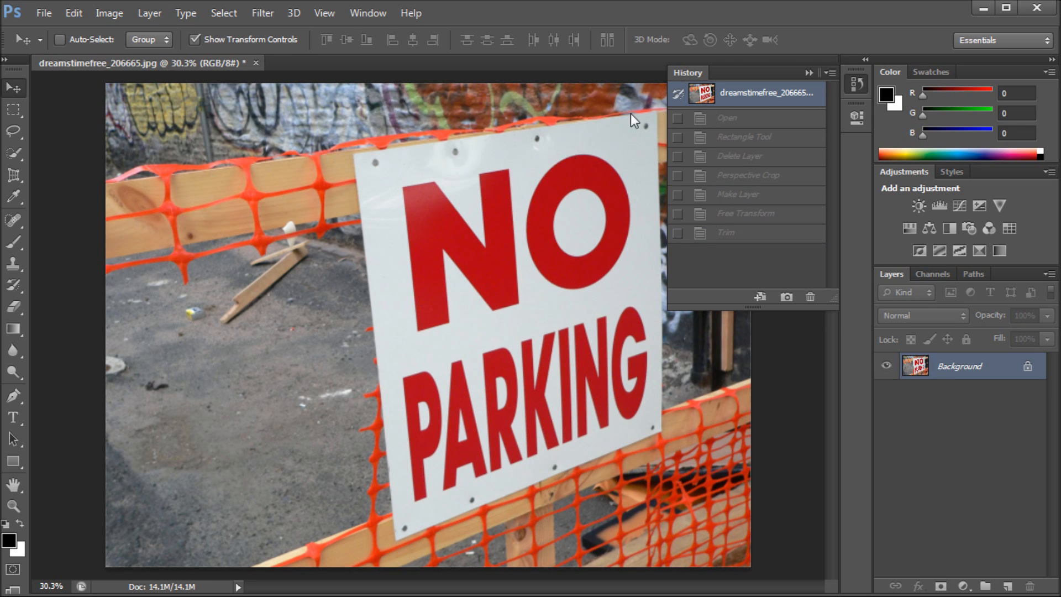
{"action": "mouse_move", "coordinate": [232, 84]}
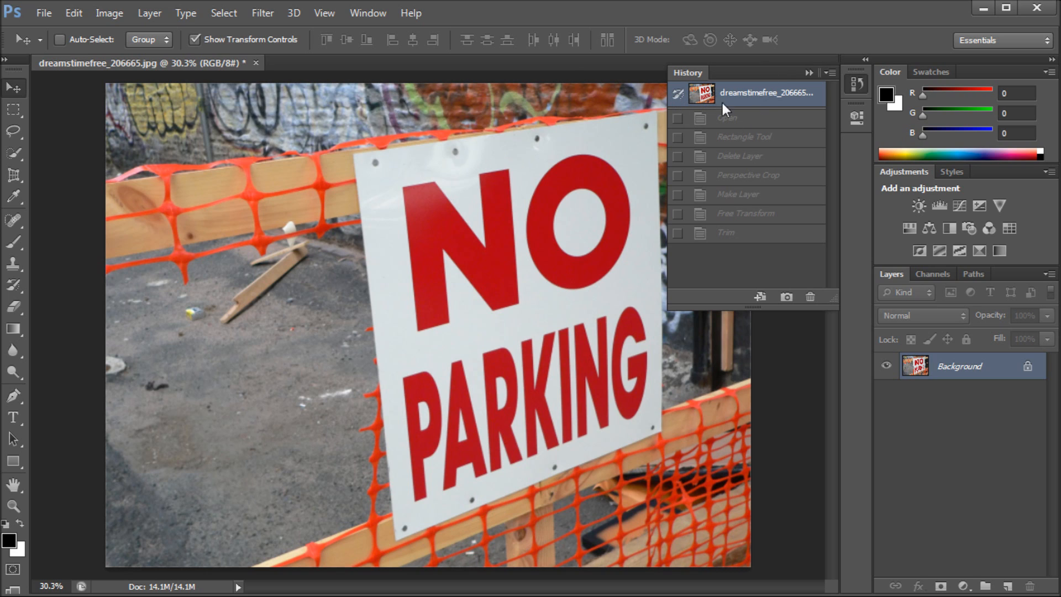
{"action": "mouse_move", "coordinate": [816, 76]}
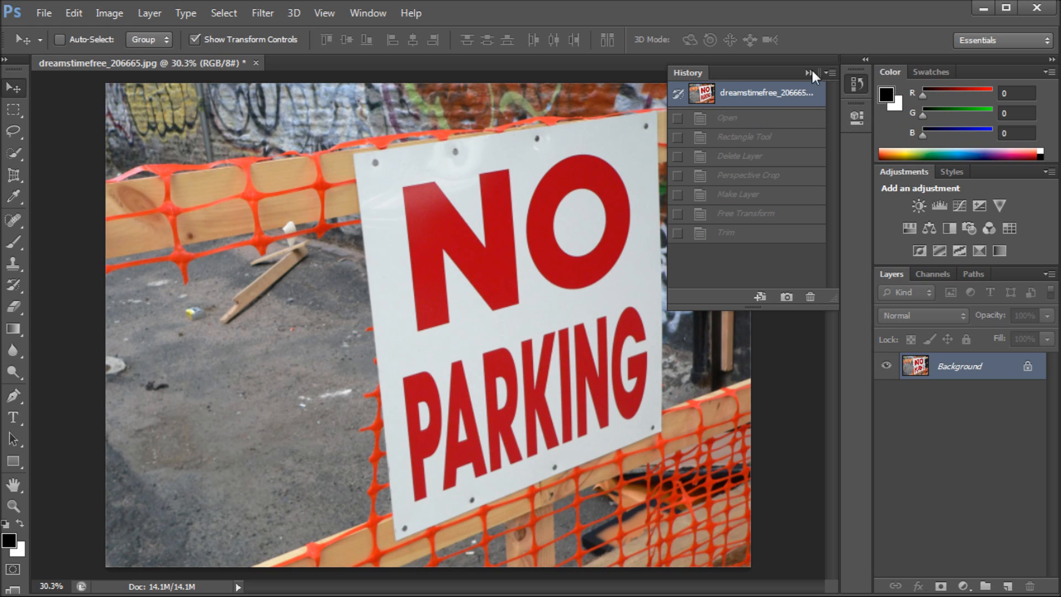
{"action": "left_click", "coordinate": [808, 73]}
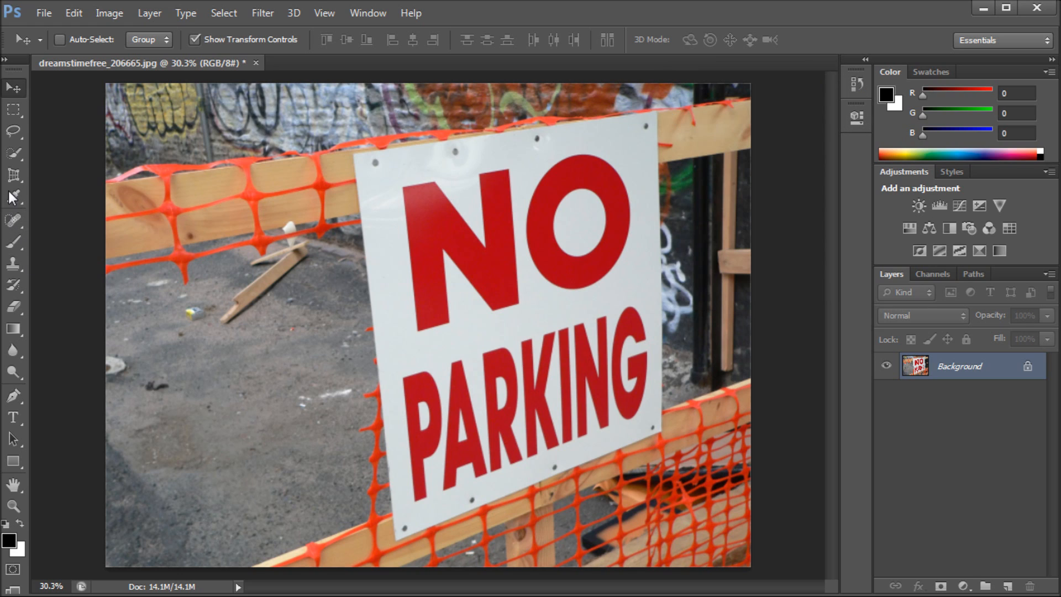
- Perspective-crop a square gravel ground patch and commit the crop
{"action": "left_click", "coordinate": [14, 175]}
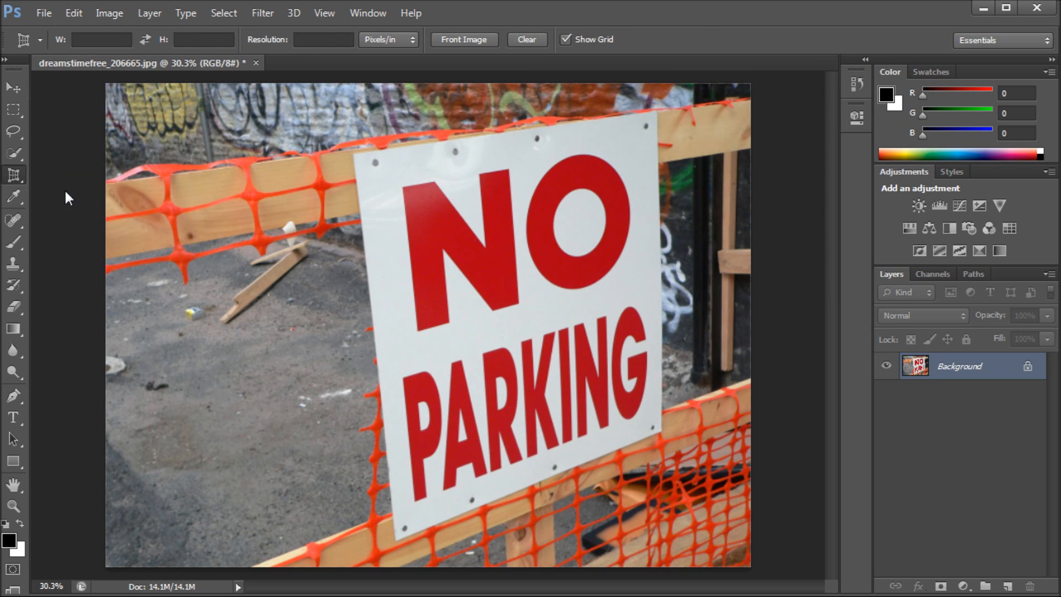
{"action": "mouse_move", "coordinate": [215, 424]}
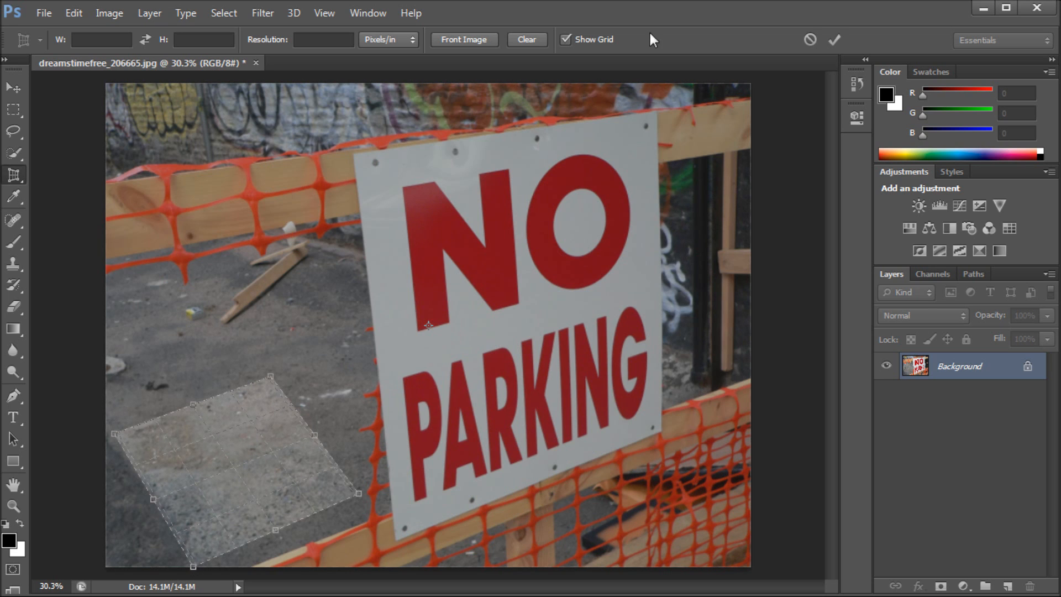
{"action": "left_click", "coordinate": [834, 39]}
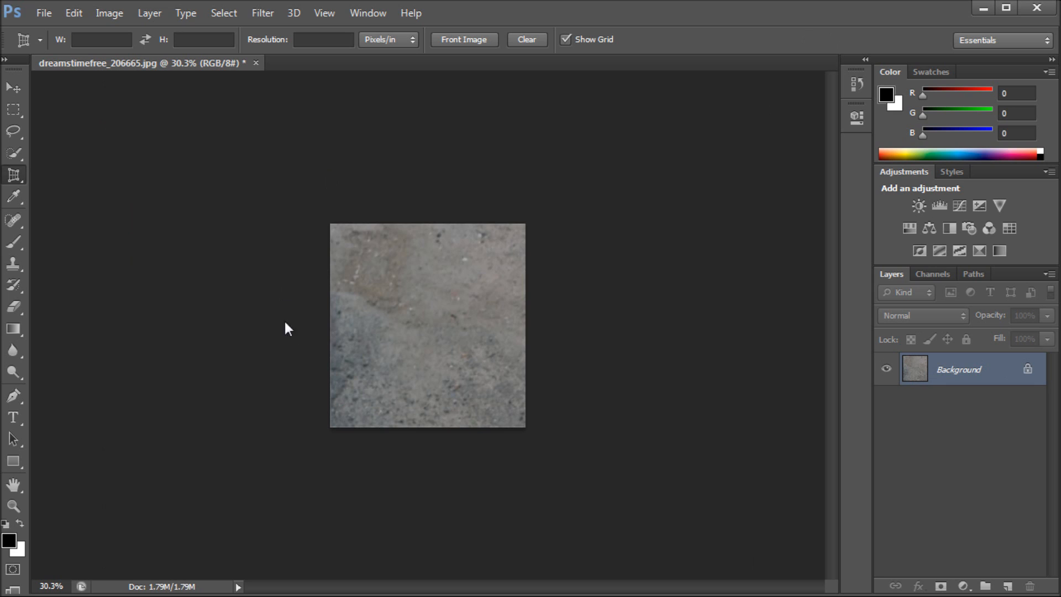
{"action": "mouse_move", "coordinate": [601, 510]}
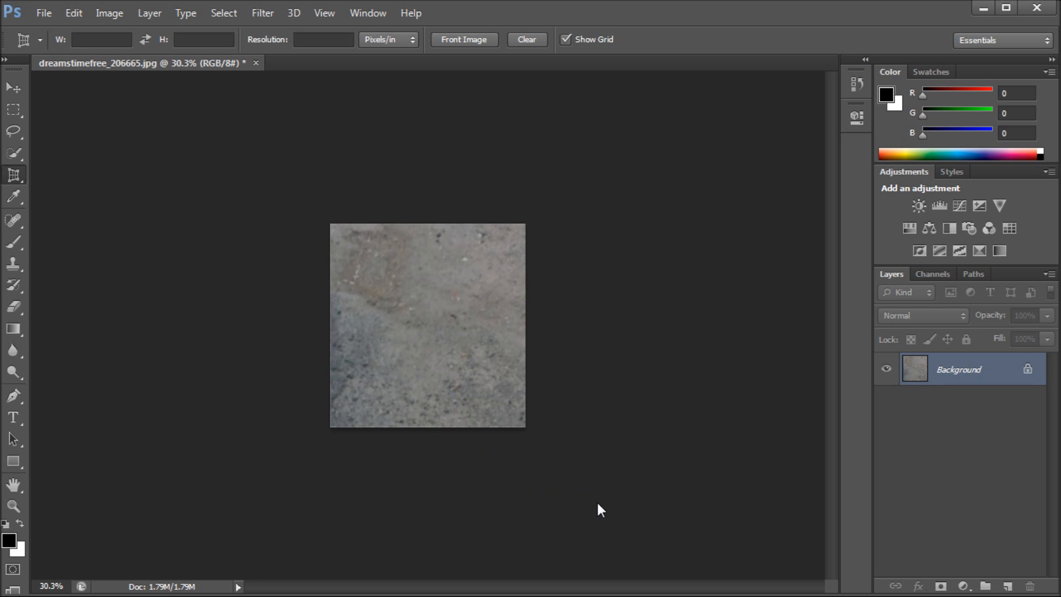
{"action": "mouse_move", "coordinate": [687, 432]}
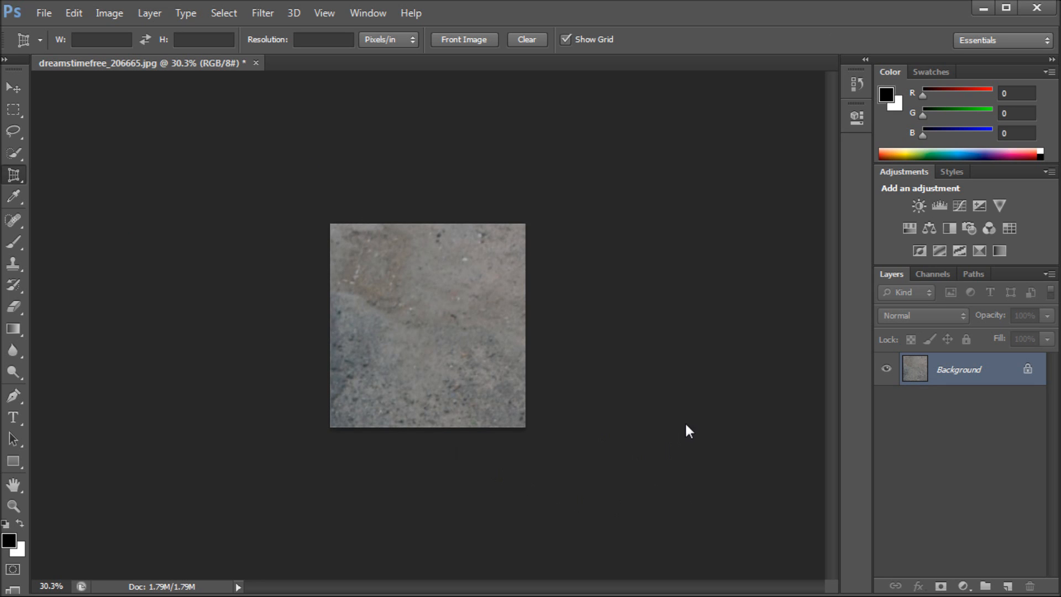
{"action": "mouse_move", "coordinate": [644, 315]}
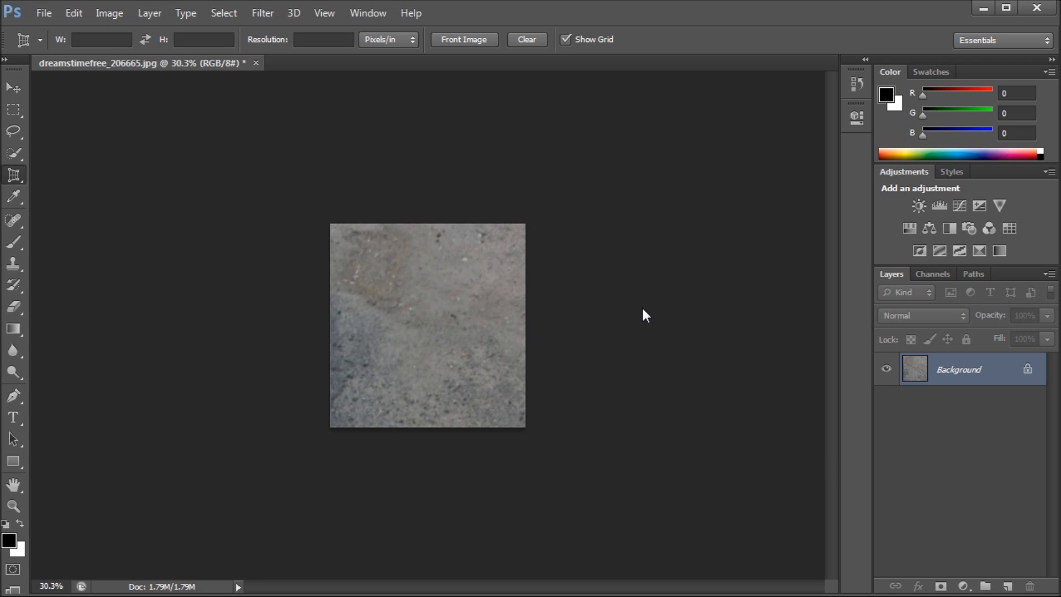
{"action": "mouse_move", "coordinate": [856, 85]}
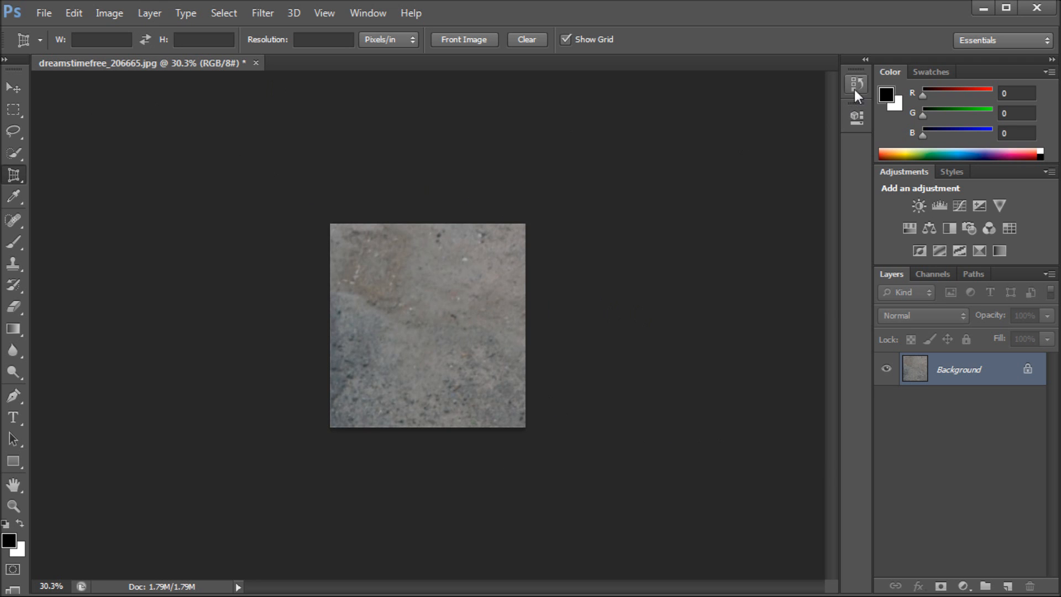
- Revert to the original uncropped photo through History, then close the History panel
{"action": "left_click", "coordinate": [856, 83]}
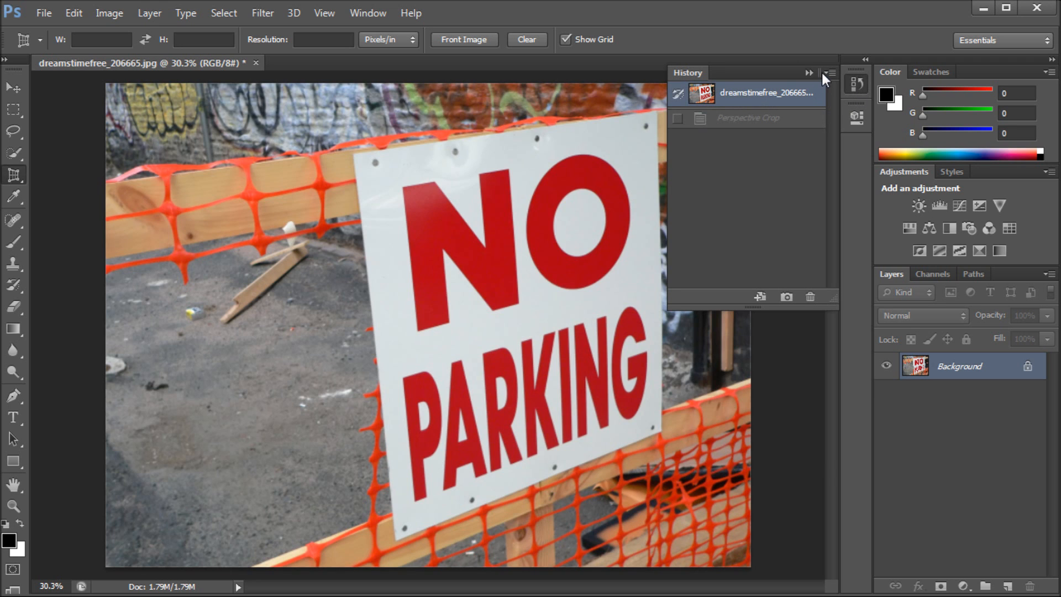
{"action": "left_click", "coordinate": [809, 73]}
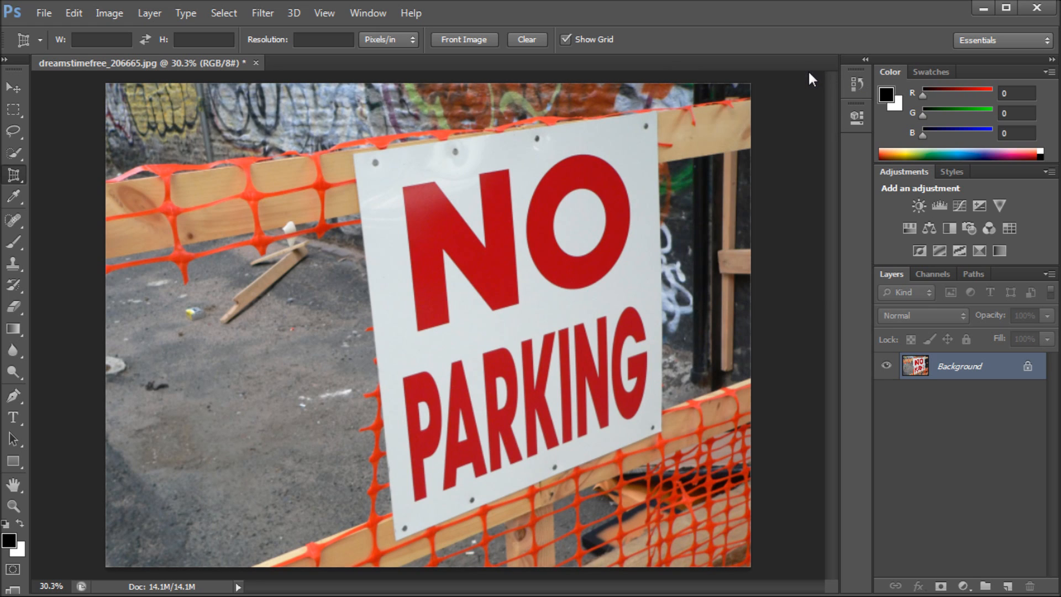
{"action": "mouse_move", "coordinate": [326, 334]}
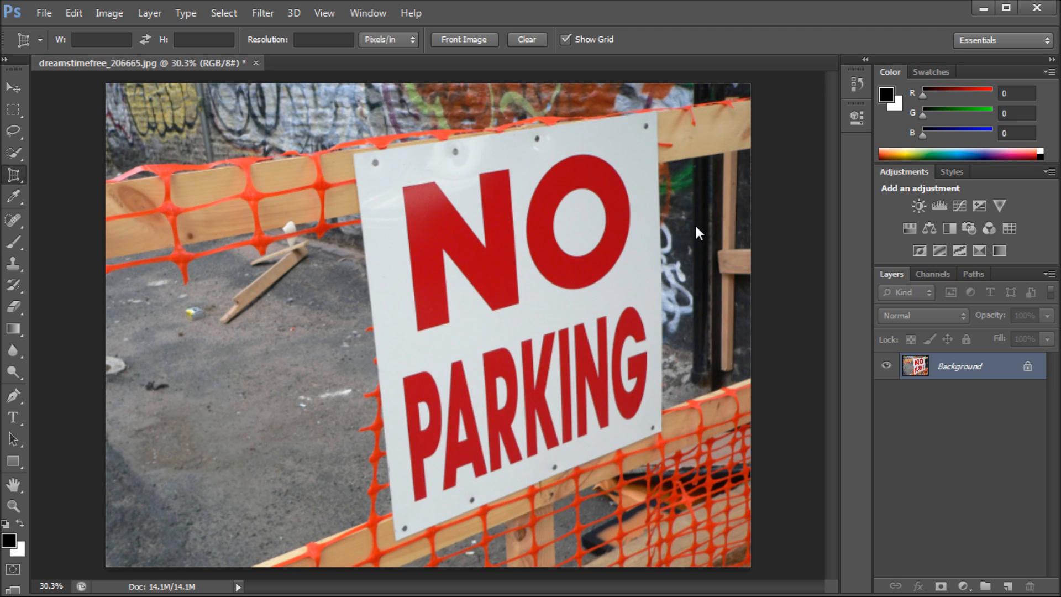
{"action": "mouse_move", "coordinate": [661, 233]}
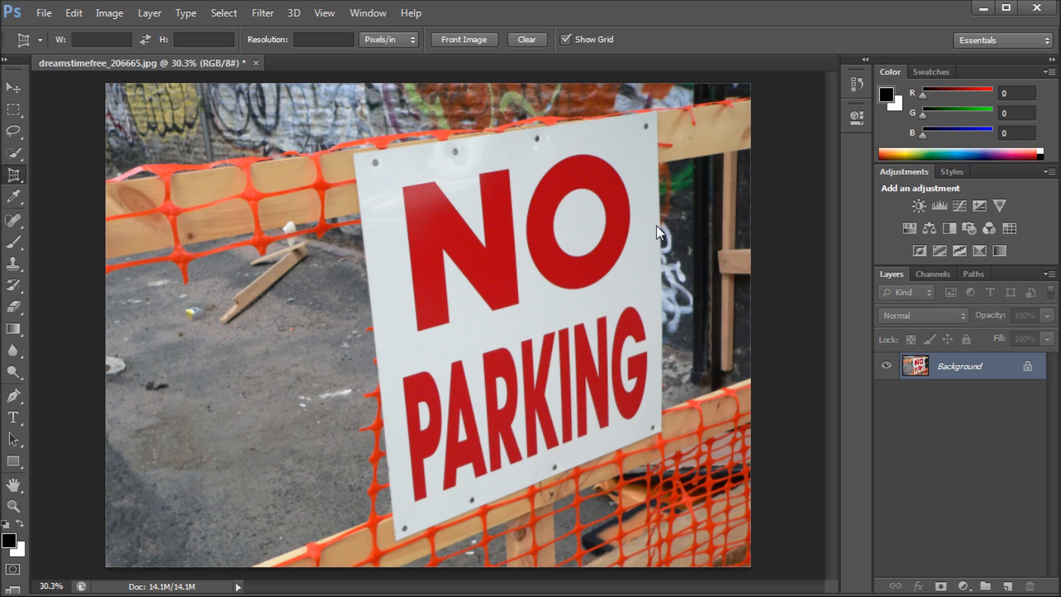